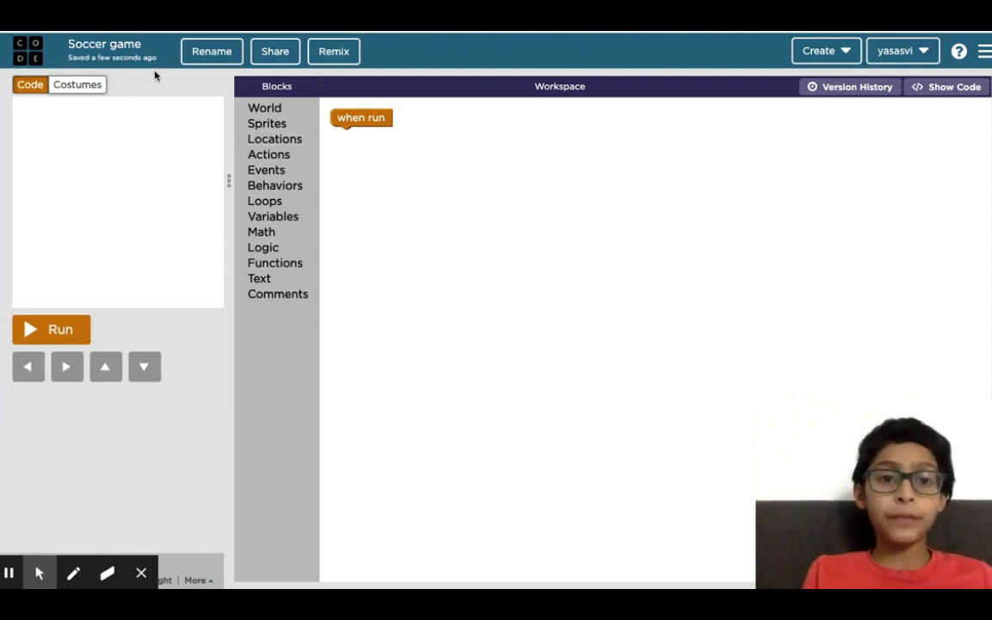
{"action": "mouse_move", "coordinate": [435, 141]}
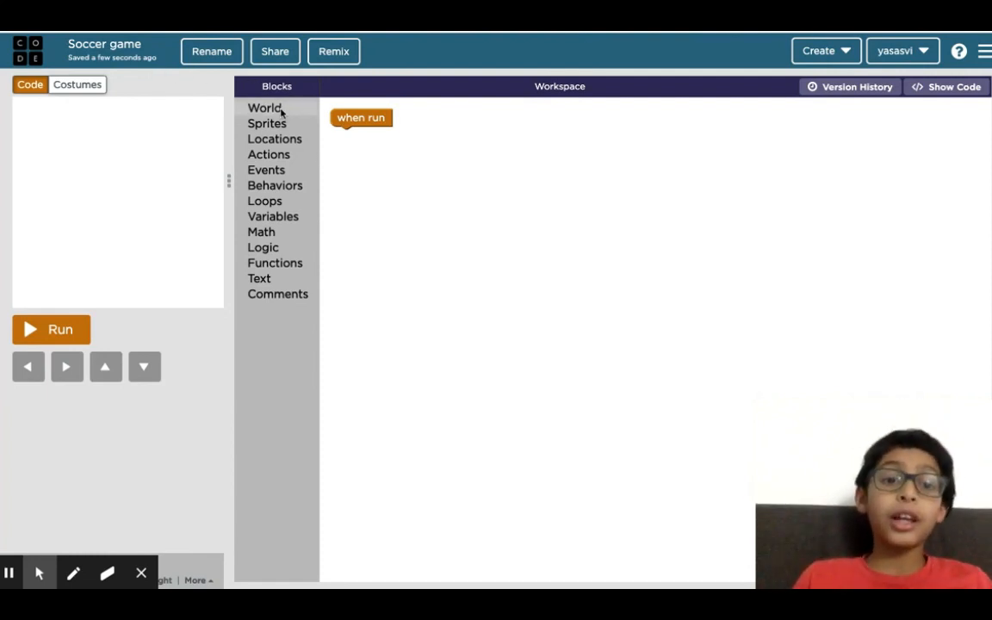
Add 'set background to' under 'when run' and choose the soccer field scene
{"action": "left_click", "coordinate": [264, 107]}
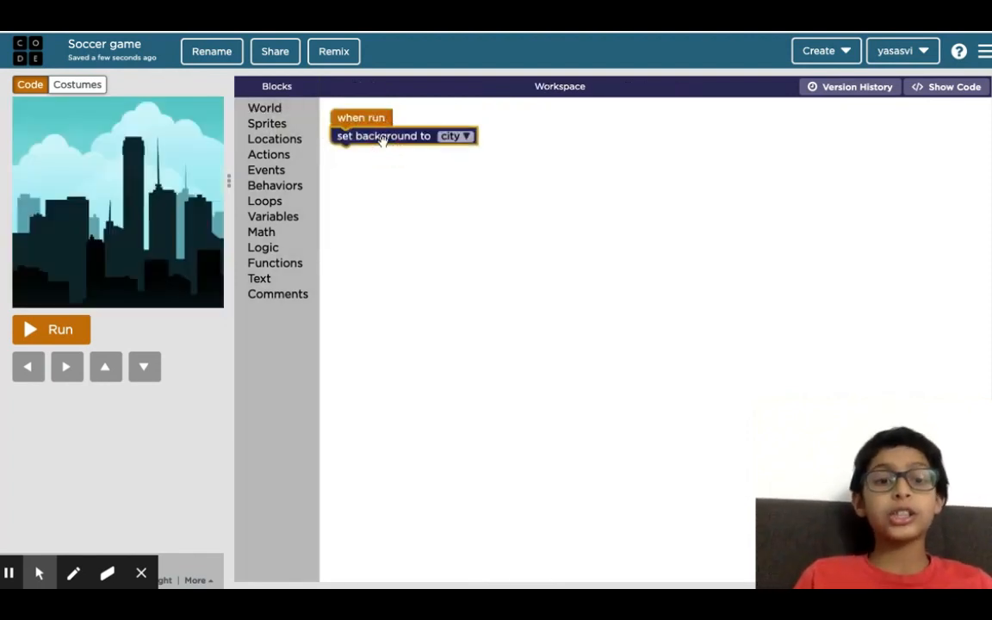
{"action": "left_click", "coordinate": [457, 135]}
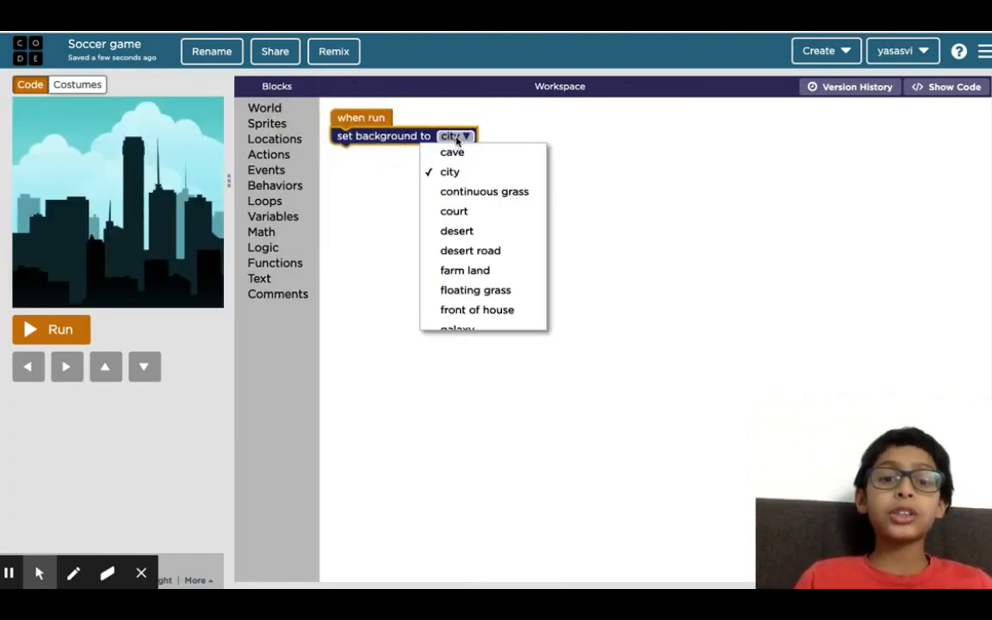
{"action": "mouse_move", "coordinate": [452, 153]}
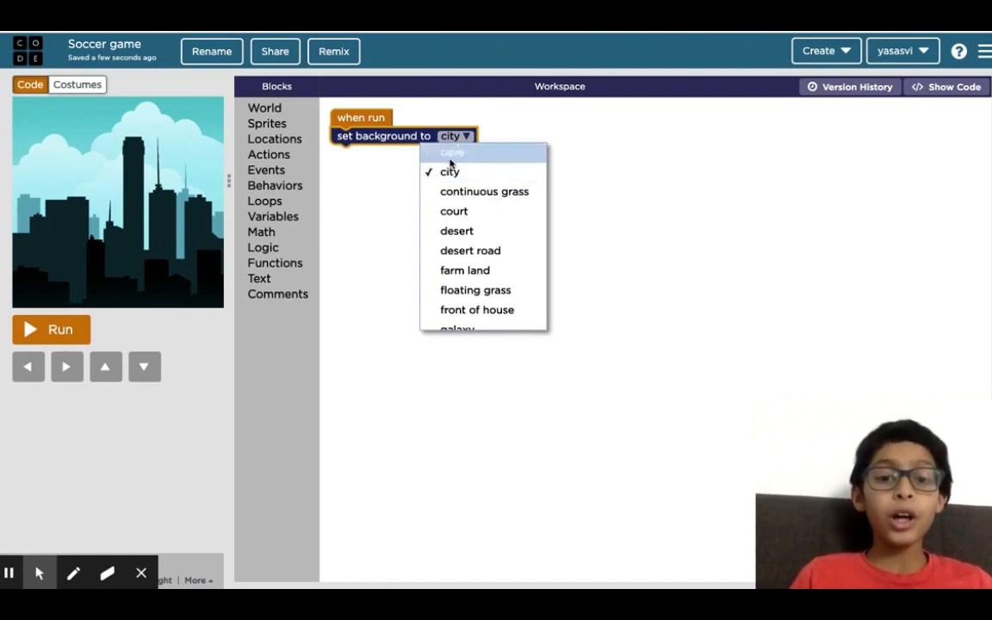
{"action": "scroll", "scroll_direction": "down", "scroll_amount": 3}
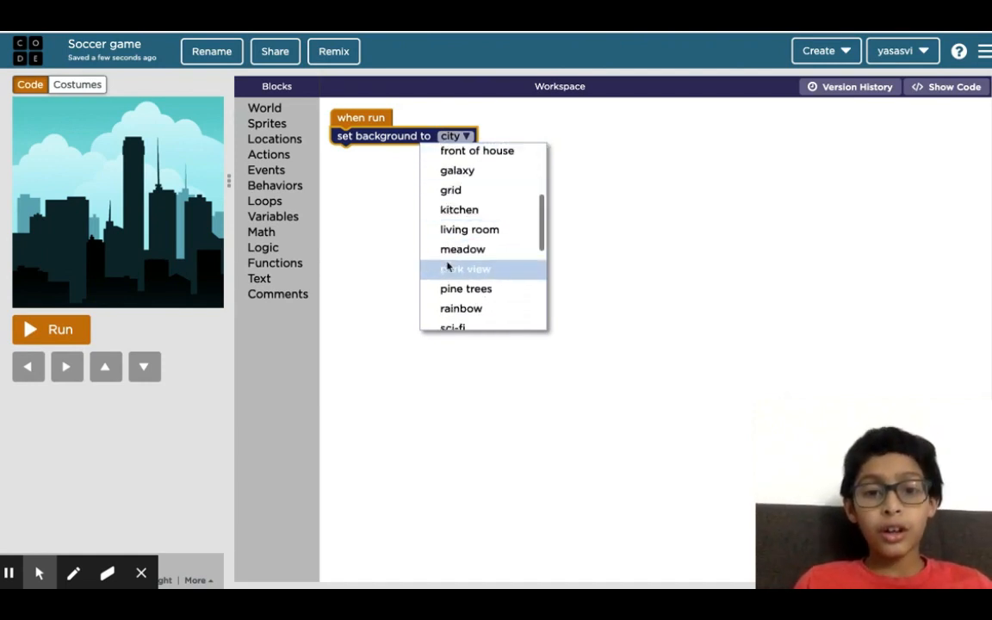
{"action": "scroll", "scroll_direction": "down", "scroll_amount": 3}
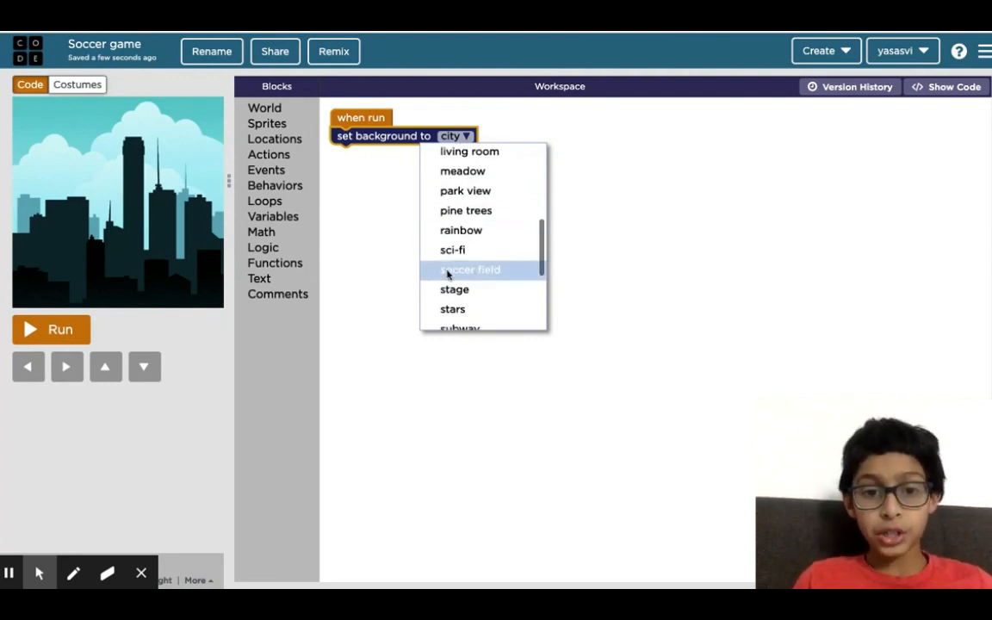
{"action": "left_click", "coordinate": [469, 269]}
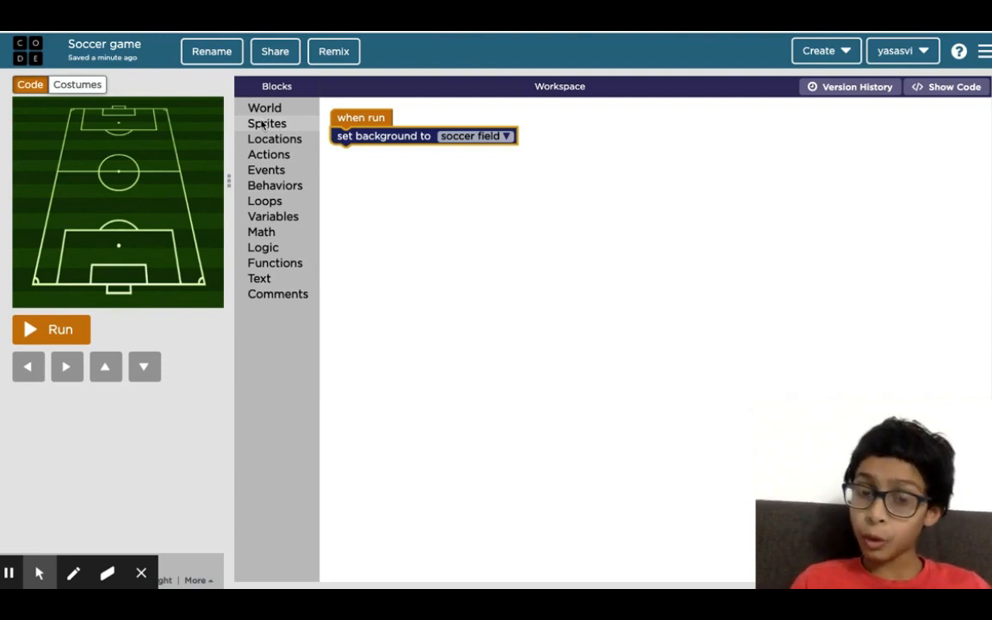
Create the player sprite at (200, 200) with the boy costume
{"action": "left_click", "coordinate": [267, 123]}
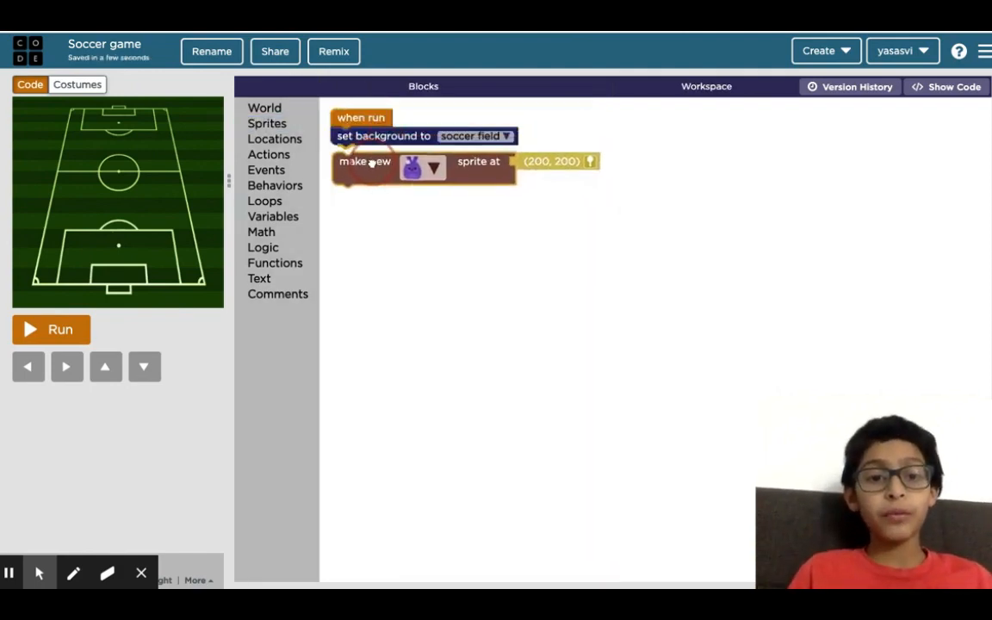
{"action": "left_click", "coordinate": [422, 166]}
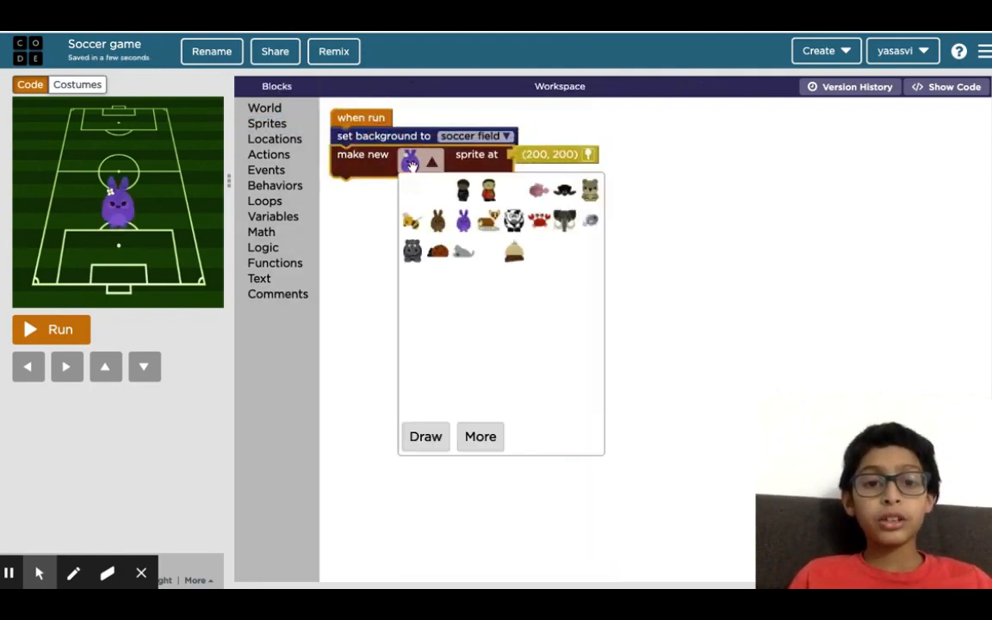
{"action": "left_click", "coordinate": [479, 435]}
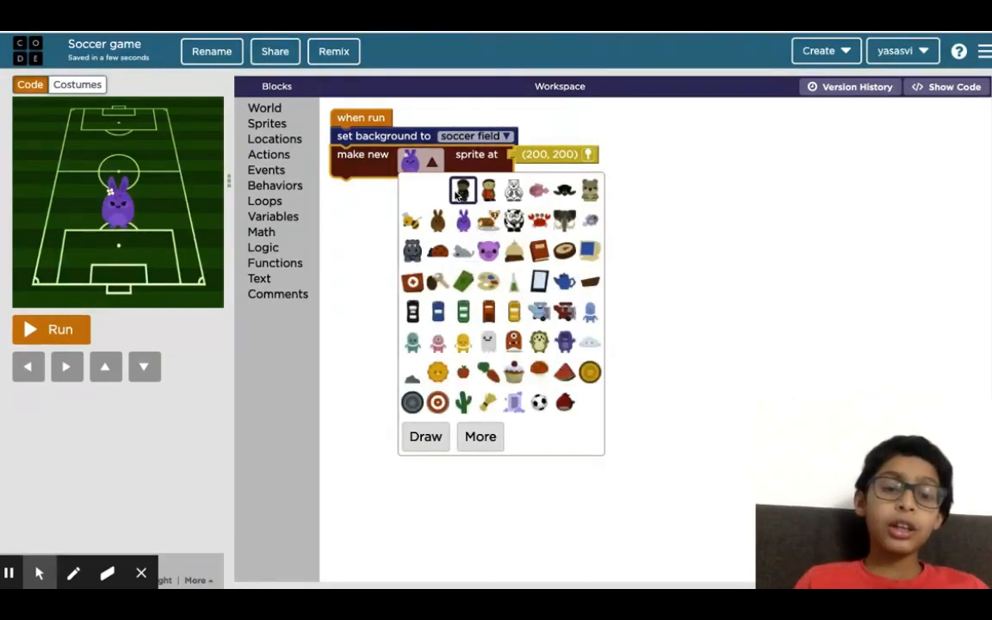
{"action": "left_click", "coordinate": [463, 189]}
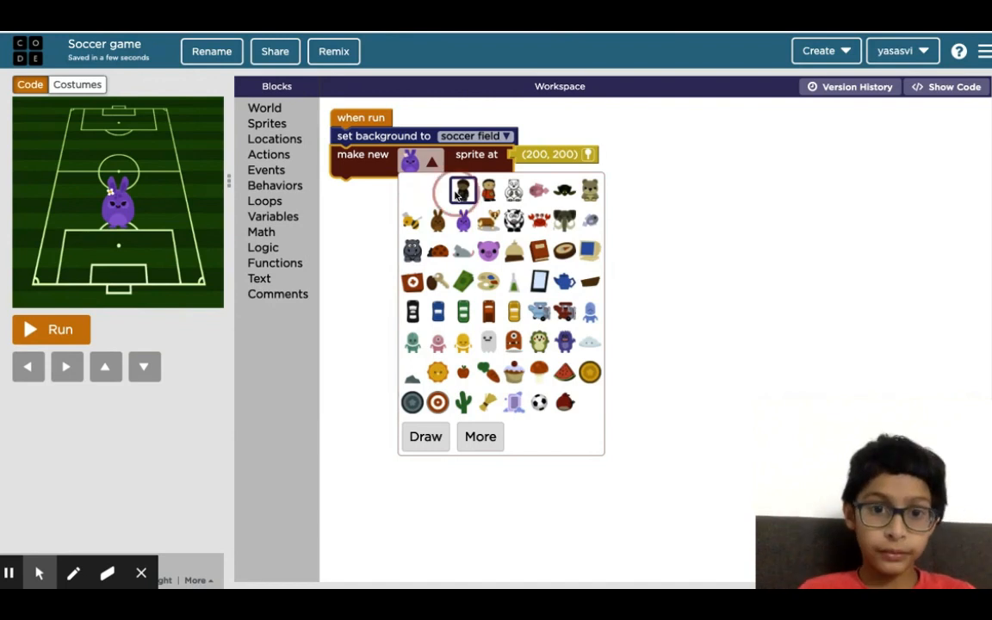
{"action": "left_click", "coordinate": [462, 190]}
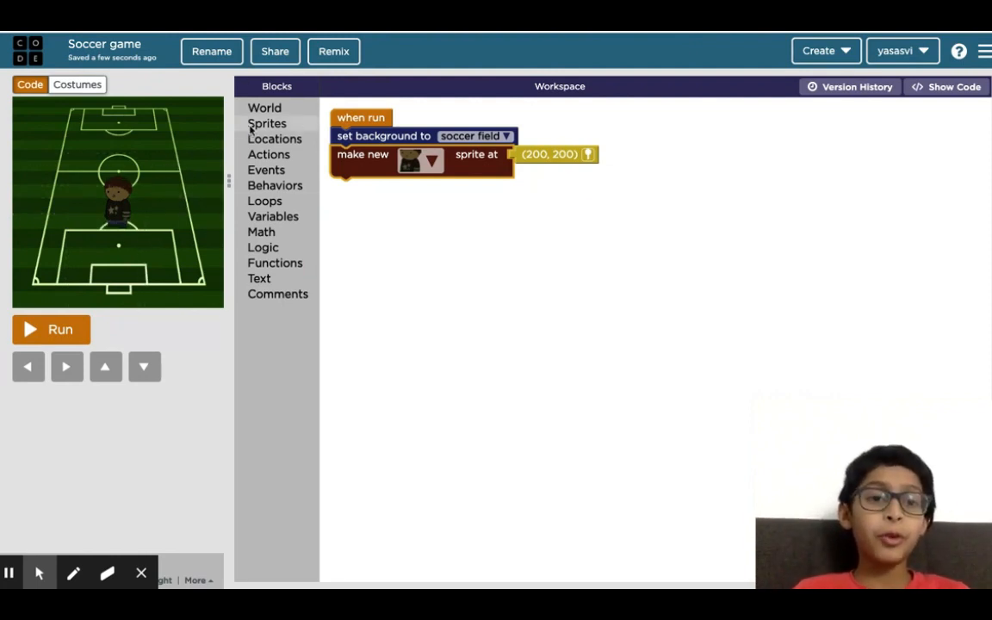
Create a second sprite at (200, 200) with the soccer ball costume
{"action": "left_click", "coordinate": [267, 123]}
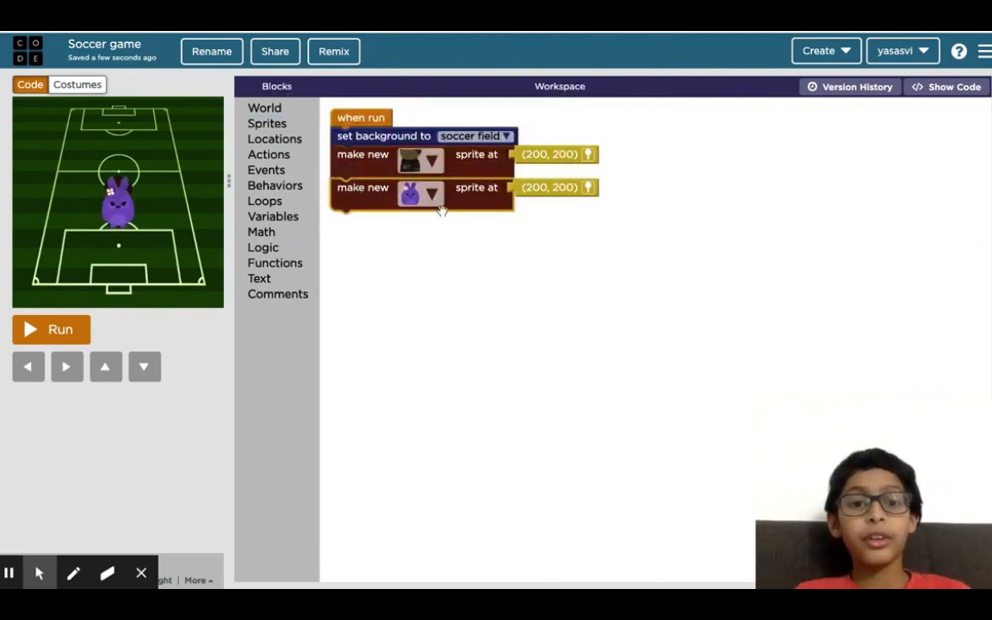
{"action": "left_click", "coordinate": [432, 195]}
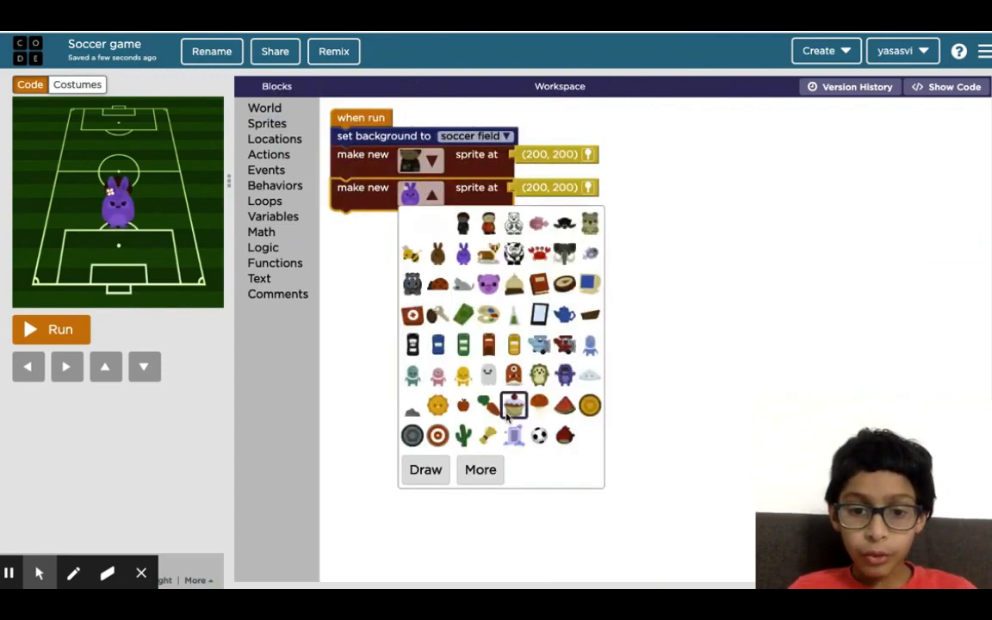
{"action": "left_click", "coordinate": [539, 435]}
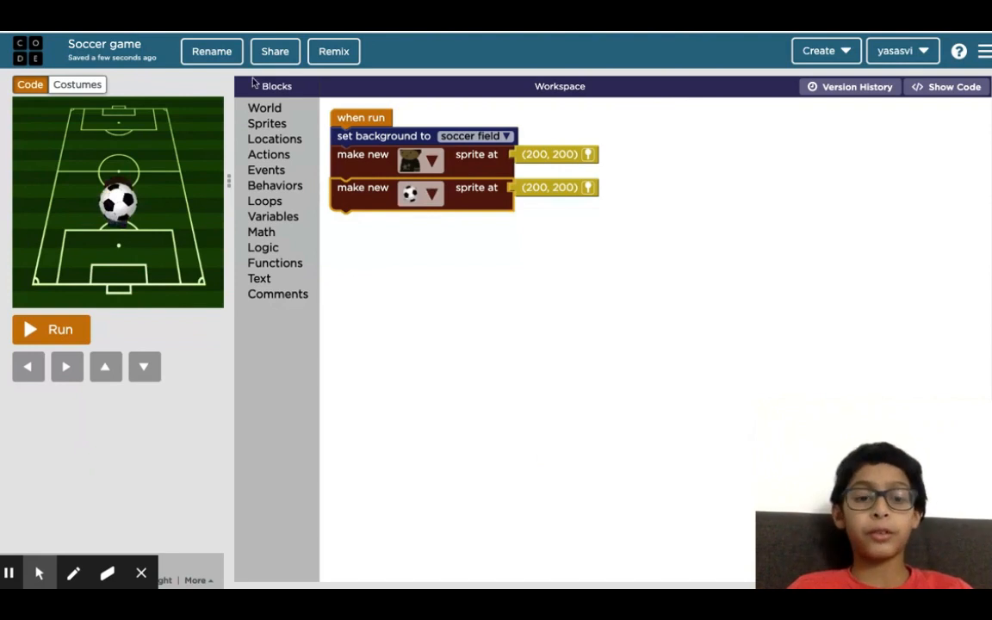
{"action": "mouse_move", "coordinate": [68, 281]}
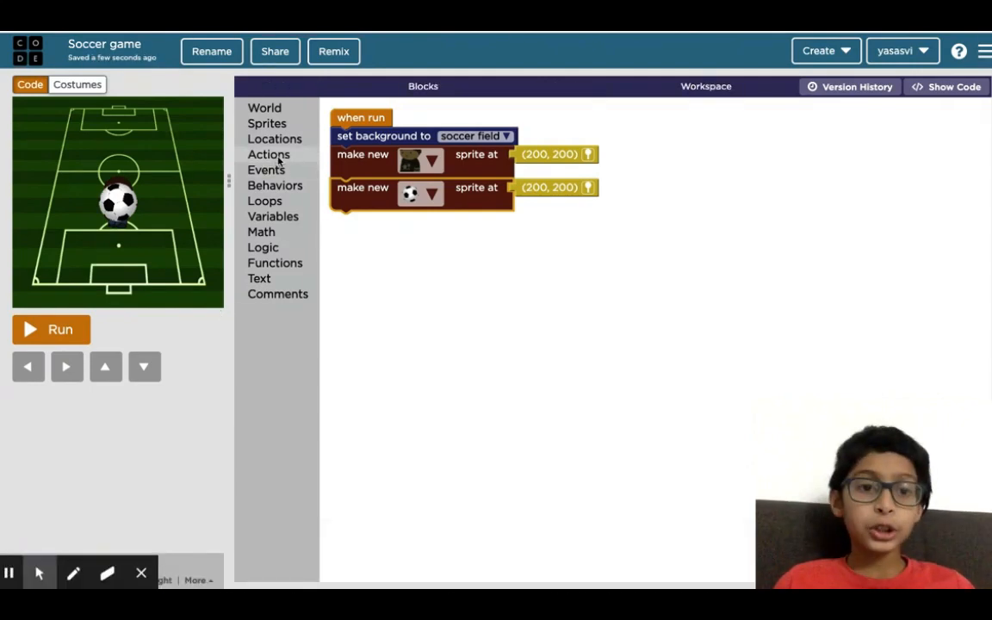
Add two 'set size to' blocks: the player at 50, another at 35
{"action": "left_click", "coordinate": [269, 154]}
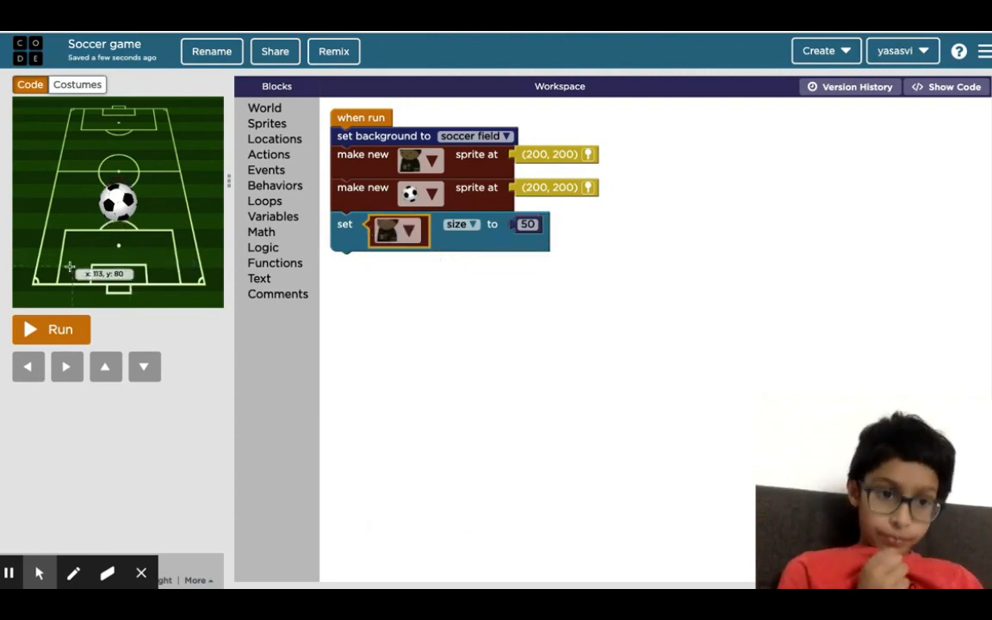
{"action": "mouse_move", "coordinate": [101, 342]}
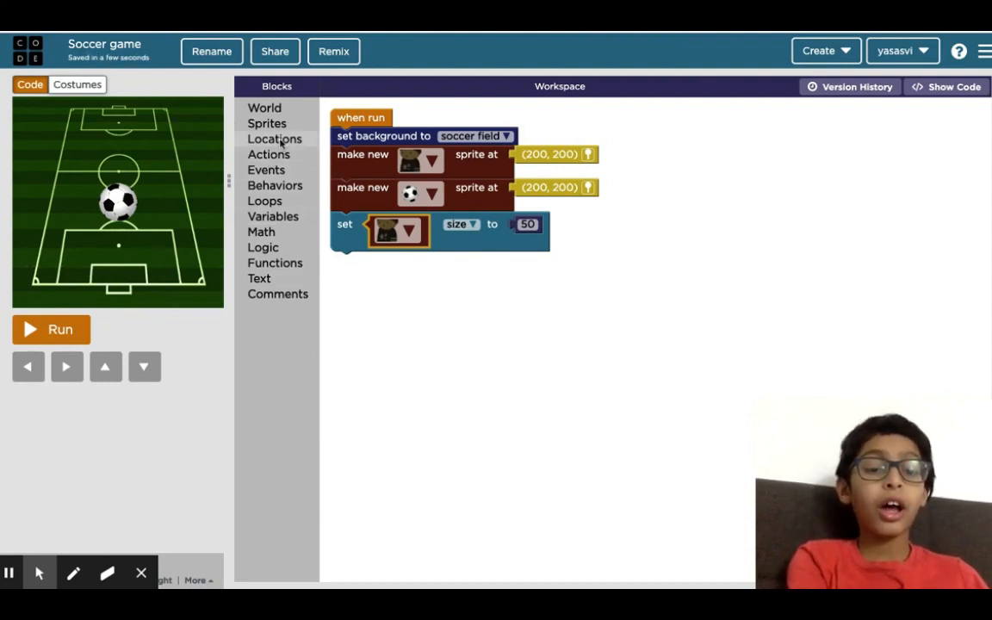
{"action": "left_click", "coordinate": [269, 154]}
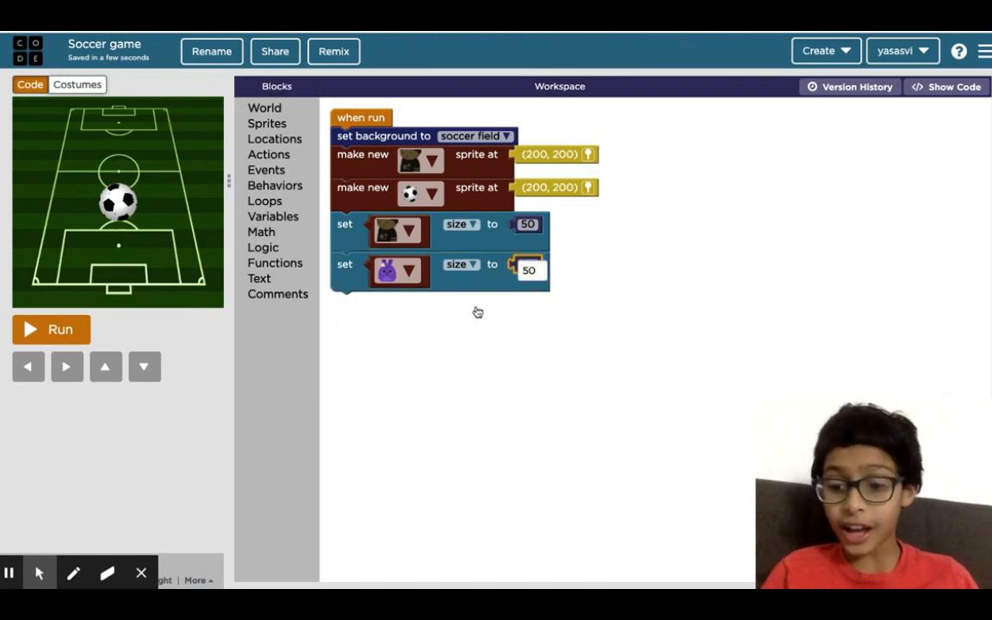
{"action": "mouse_move", "coordinate": [451, 369]}
{"action": "type", "text": "35"}
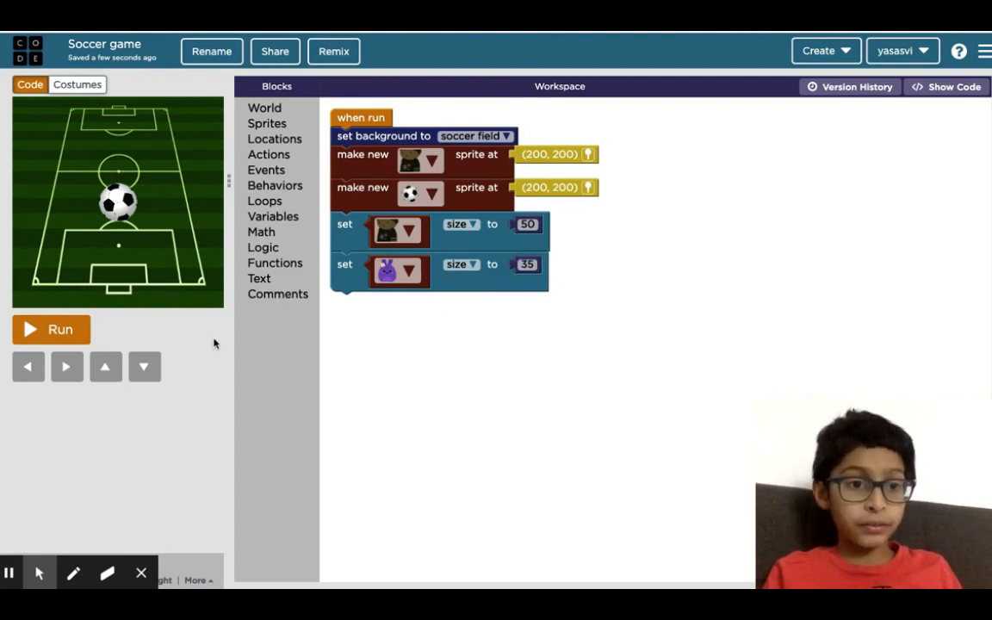
{"action": "mouse_move", "coordinate": [120, 408]}
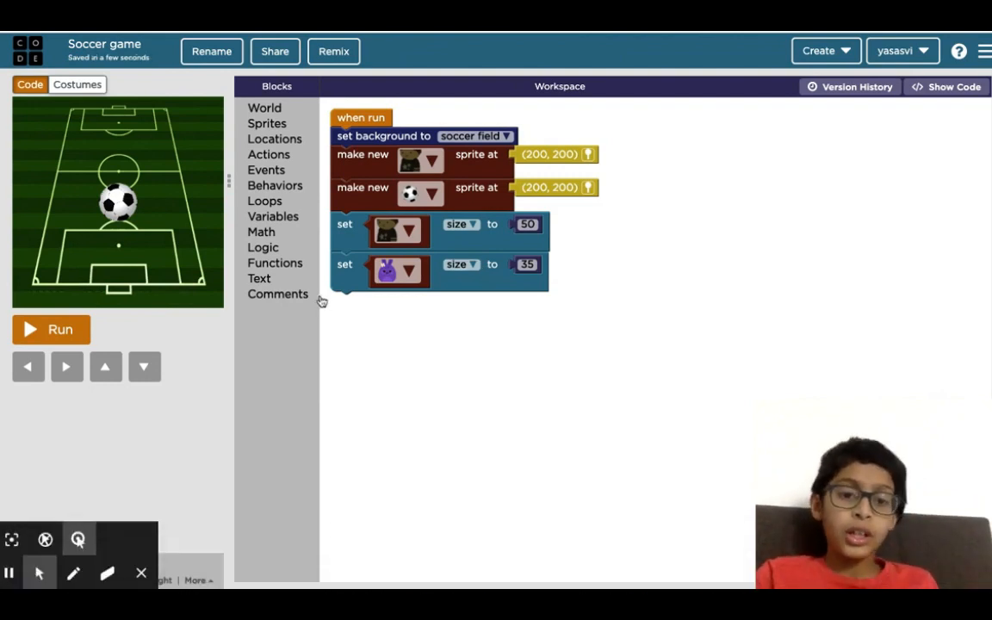
{"action": "left_click", "coordinate": [398, 272]}
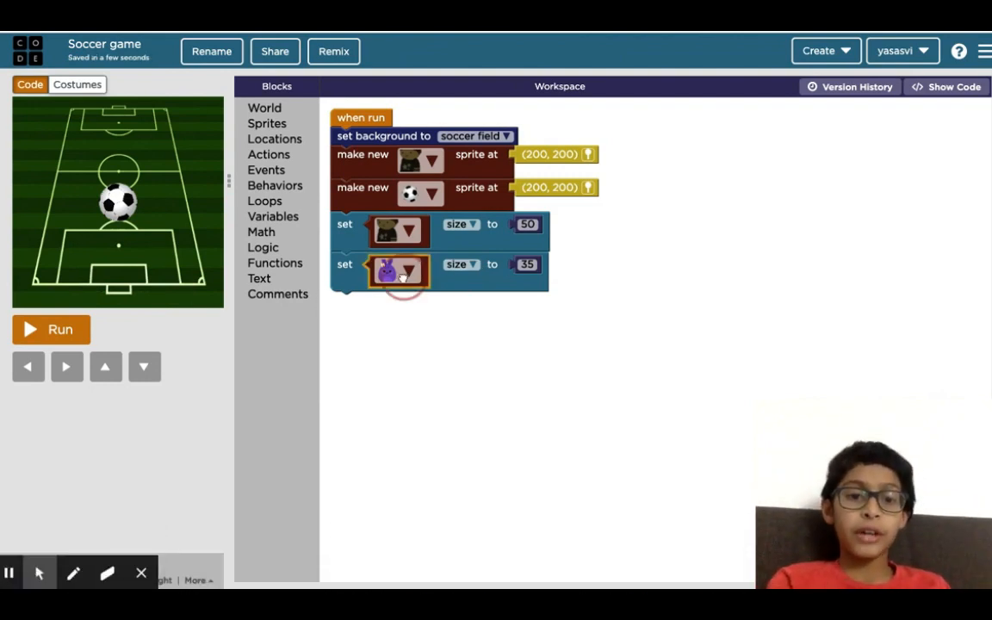
Point the second size block at the soccer ball sprite
{"action": "left_click", "coordinate": [397, 271]}
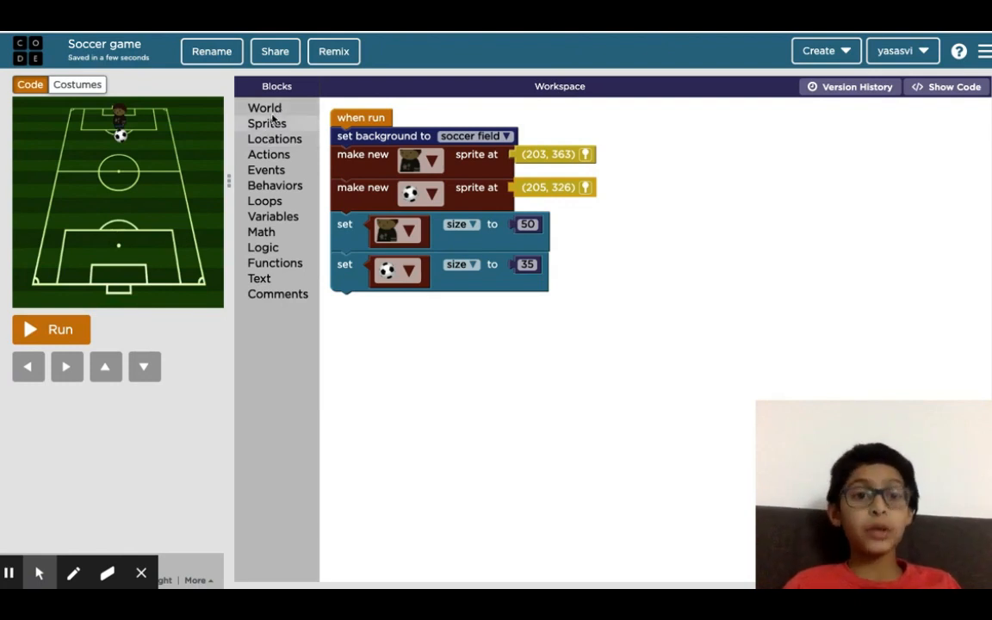
Add a red bird sprite at (203, 70) and set its size to 50
{"action": "left_click", "coordinate": [267, 123]}
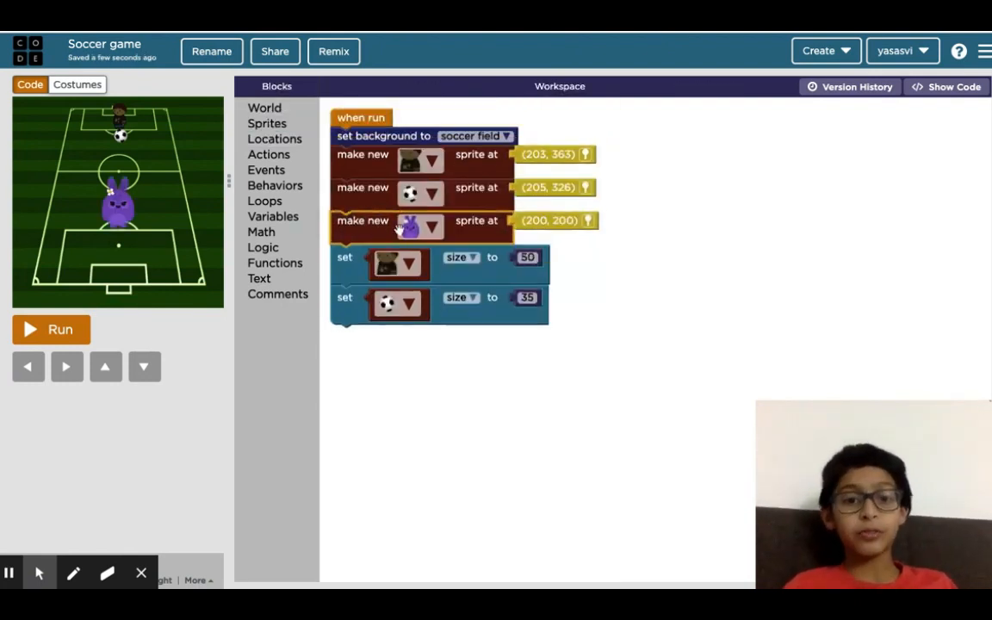
{"action": "left_click", "coordinate": [420, 225]}
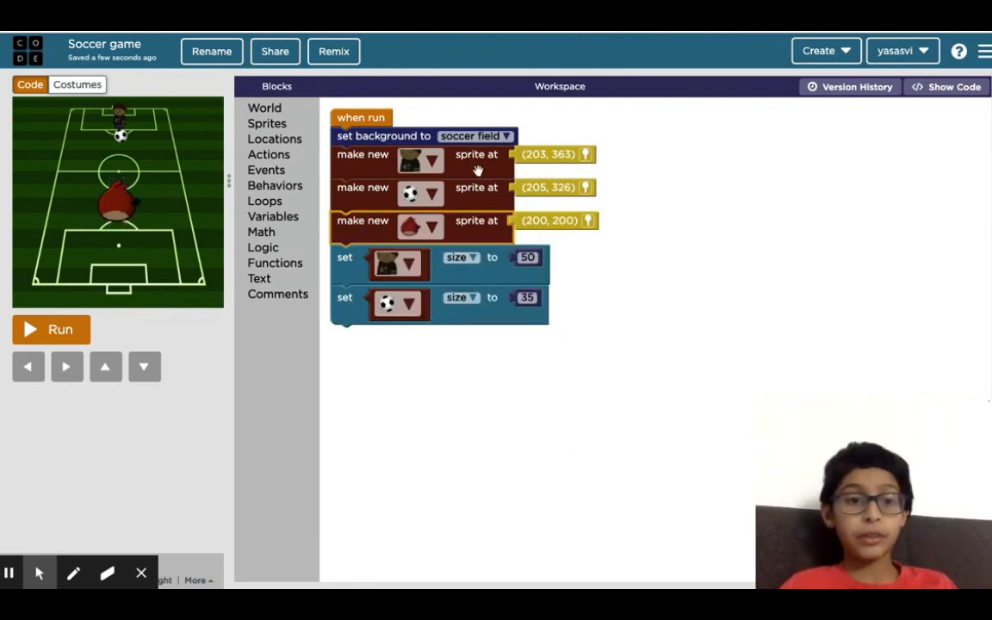
{"action": "mouse_move", "coordinate": [191, 217]}
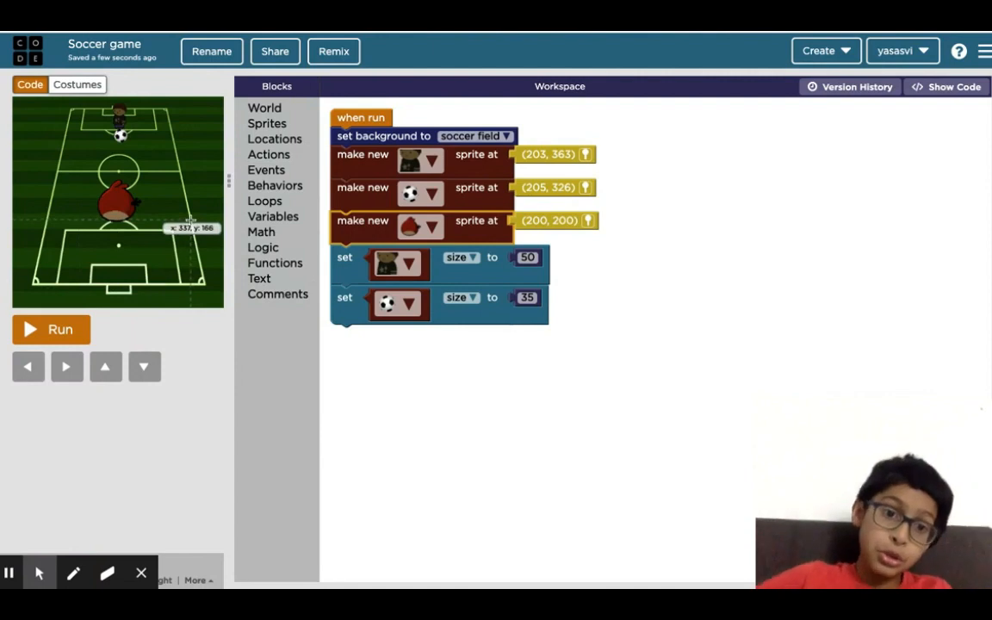
{"action": "left_click", "coordinate": [268, 154]}
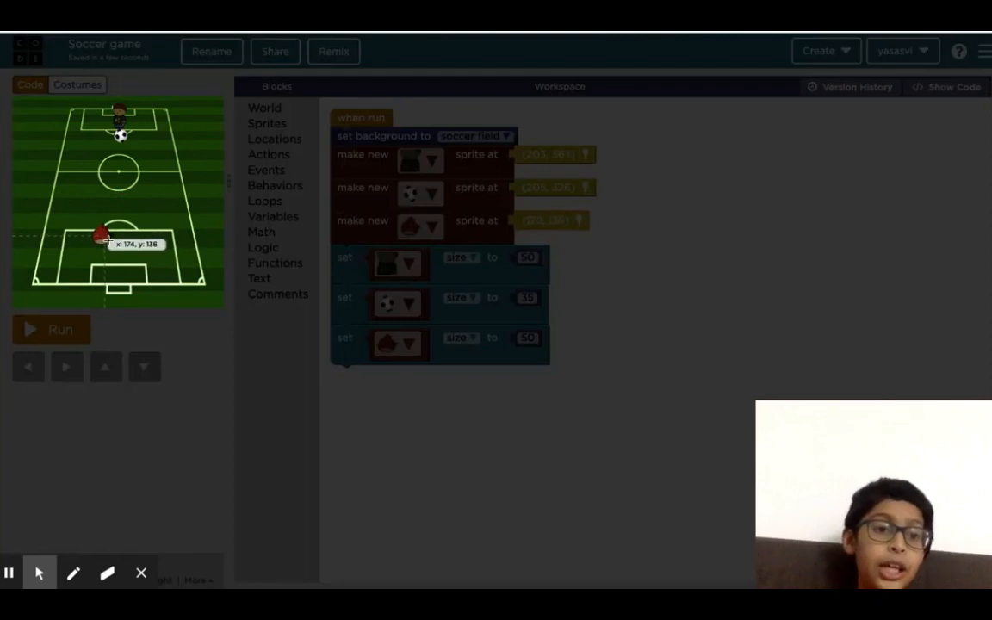
{"action": "left_click_drag", "start_coordinate": [102, 235], "coordinate": [125, 273]}
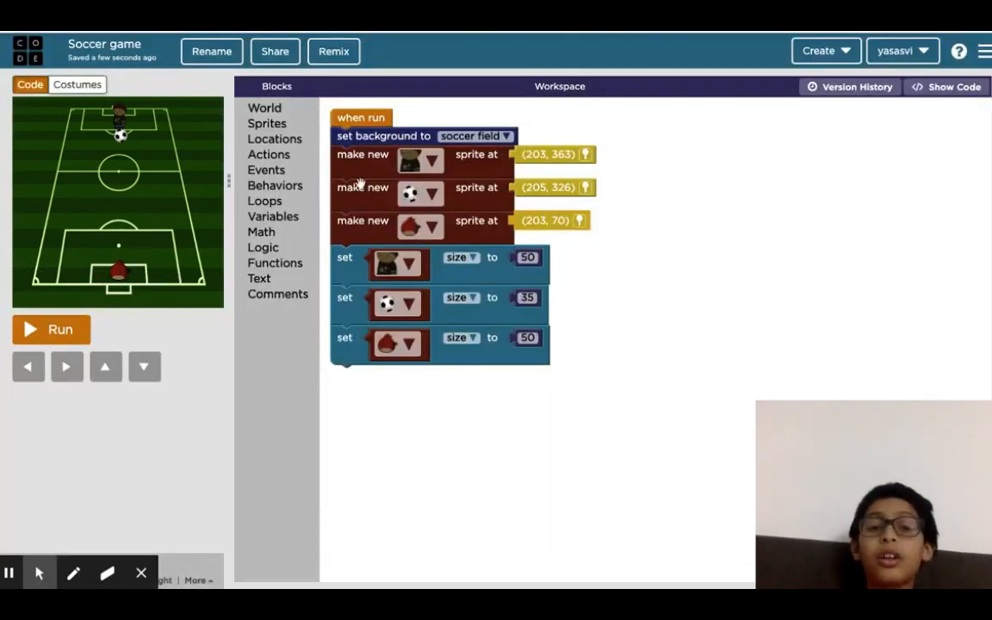
{"action": "mouse_move", "coordinate": [581, 273]}
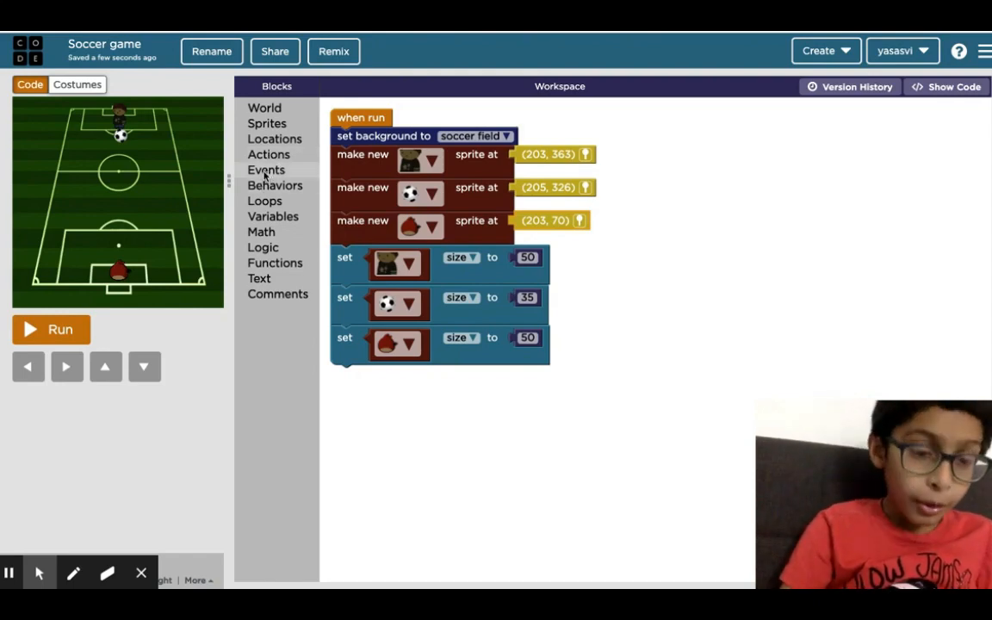
Add a key-press event block and set its key to space
{"action": "left_click", "coordinate": [266, 170]}
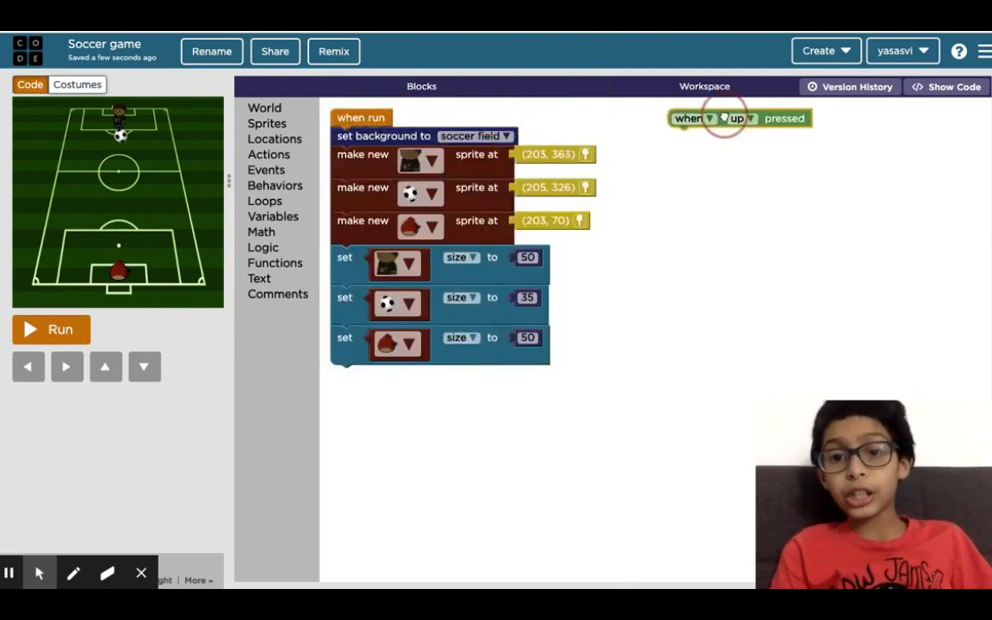
{"action": "left_click", "coordinate": [745, 118]}
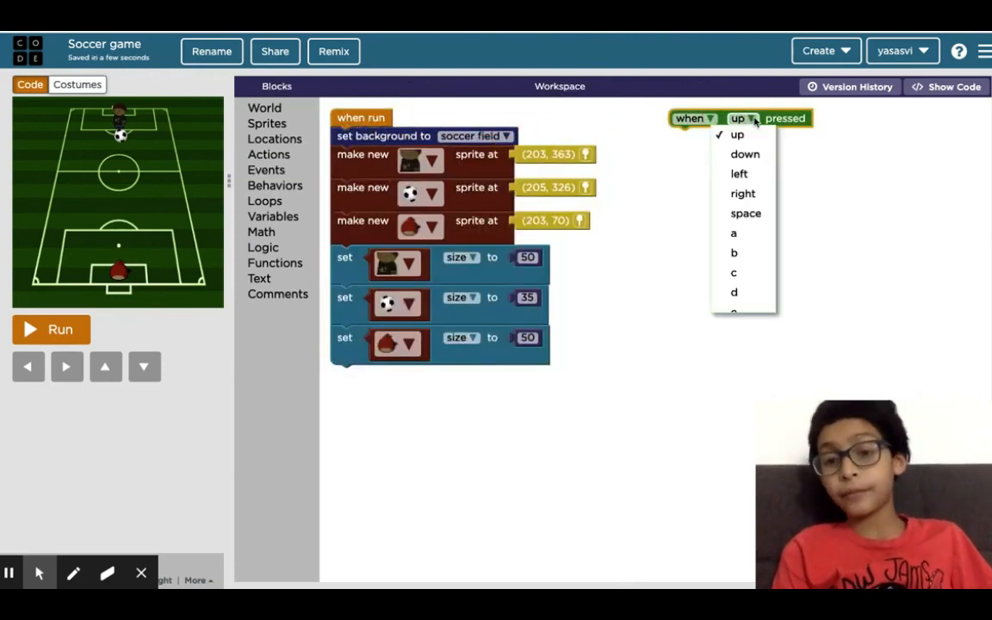
{"action": "left_click", "coordinate": [745, 213]}
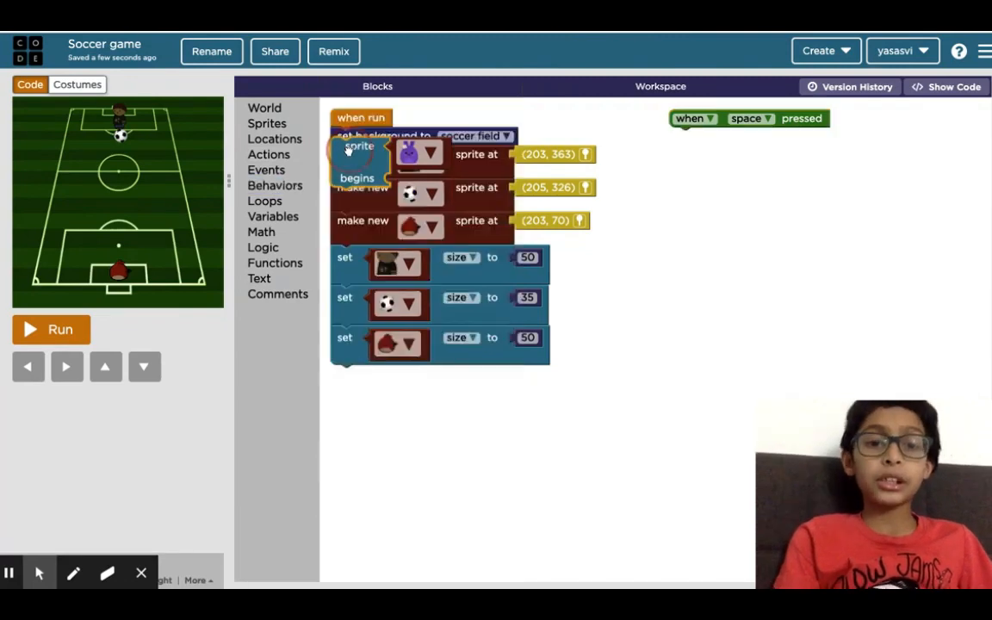
In the space event, make the soccer ball begin the 'moving south' behavior
{"action": "left_click_drag", "start_coordinate": [359, 155], "coordinate": [702, 164]}
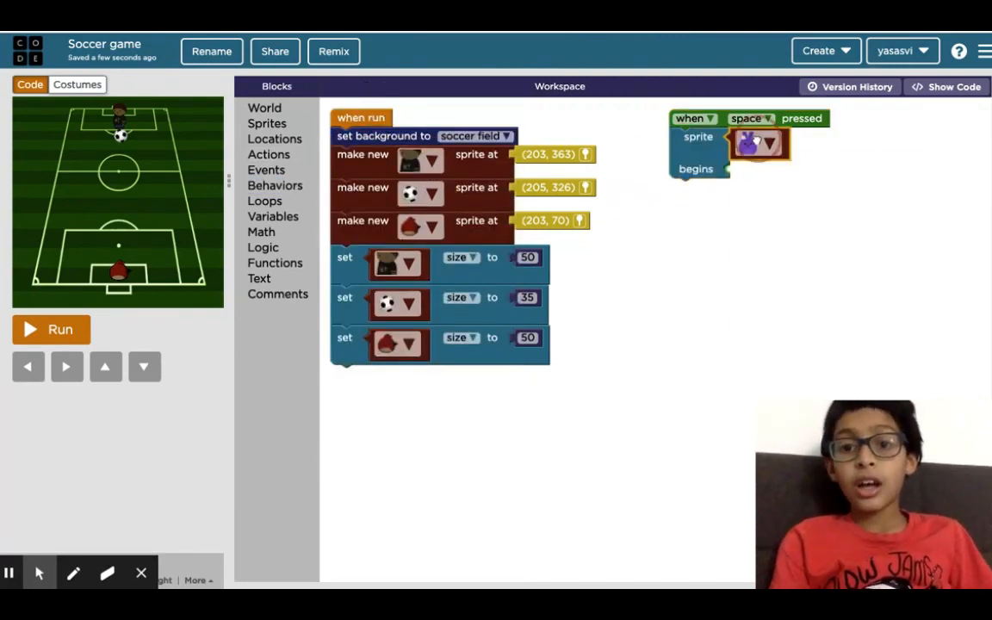
{"action": "left_click", "coordinate": [756, 142]}
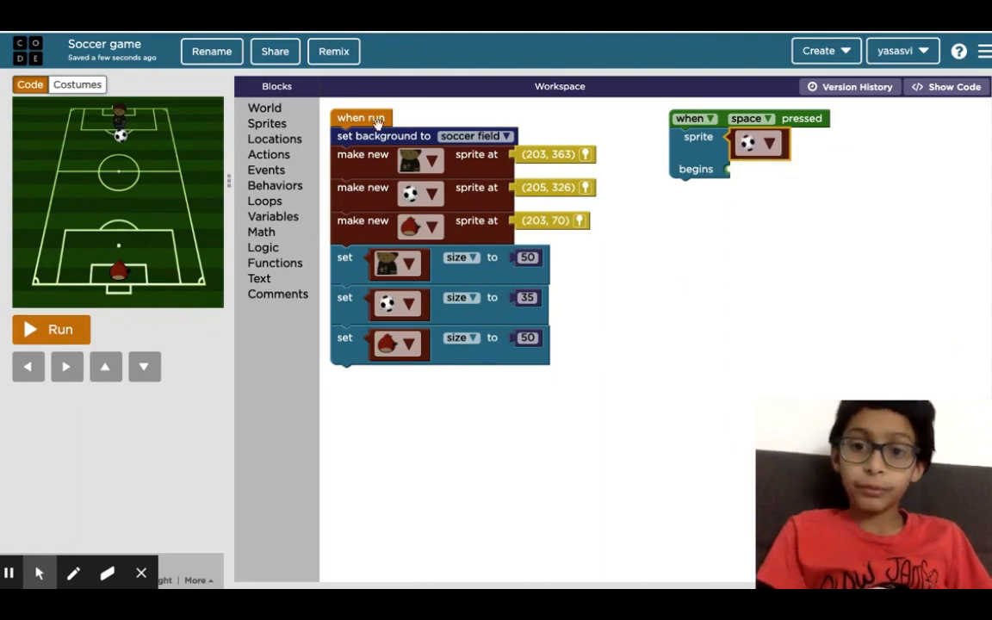
{"action": "mouse_move", "coordinate": [730, 159]}
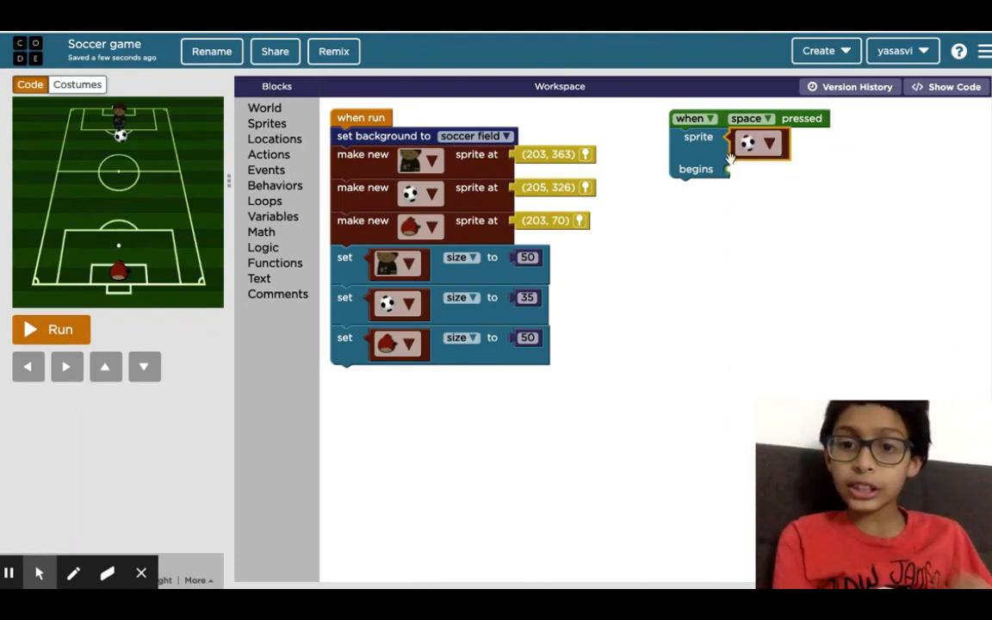
{"action": "mouse_move", "coordinate": [761, 186]}
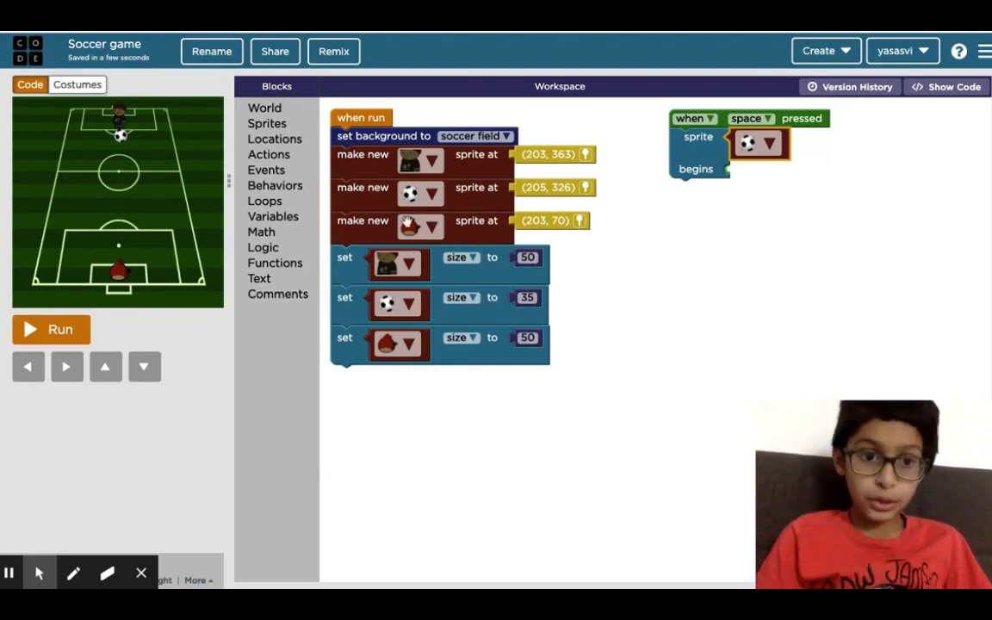
{"action": "left_click", "coordinate": [274, 185]}
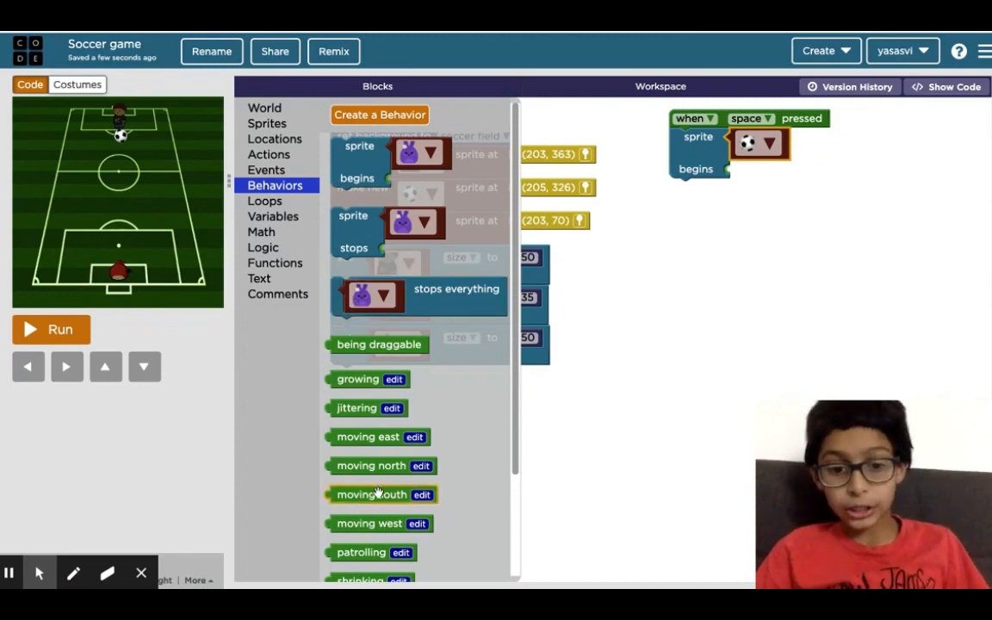
{"action": "left_click_drag", "start_coordinate": [370, 493], "coordinate": [760, 169]}
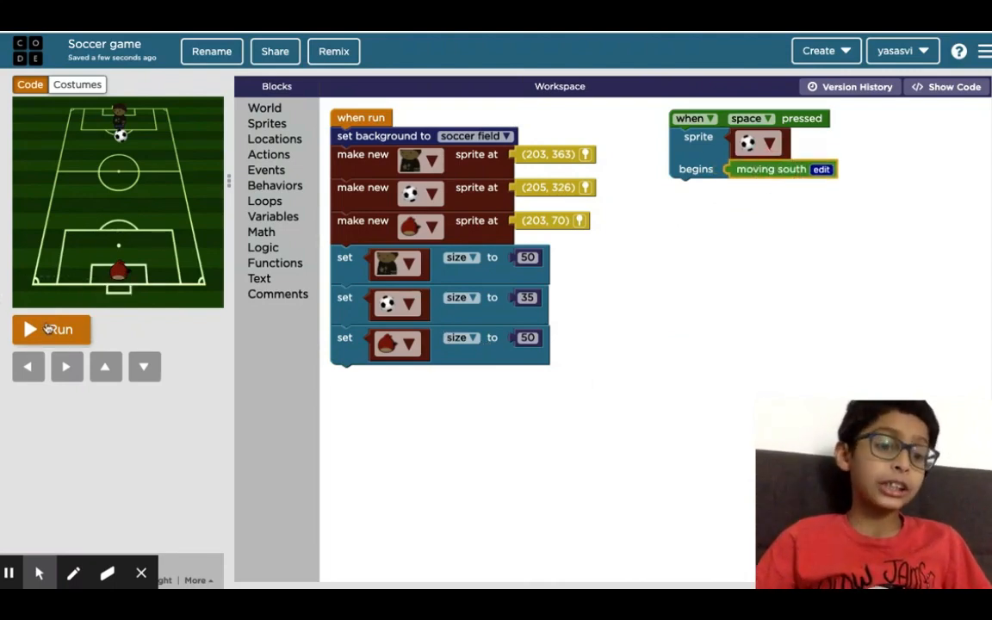
Run the game to test the space-key kick, then reset it
{"action": "left_click", "coordinate": [51, 329]}
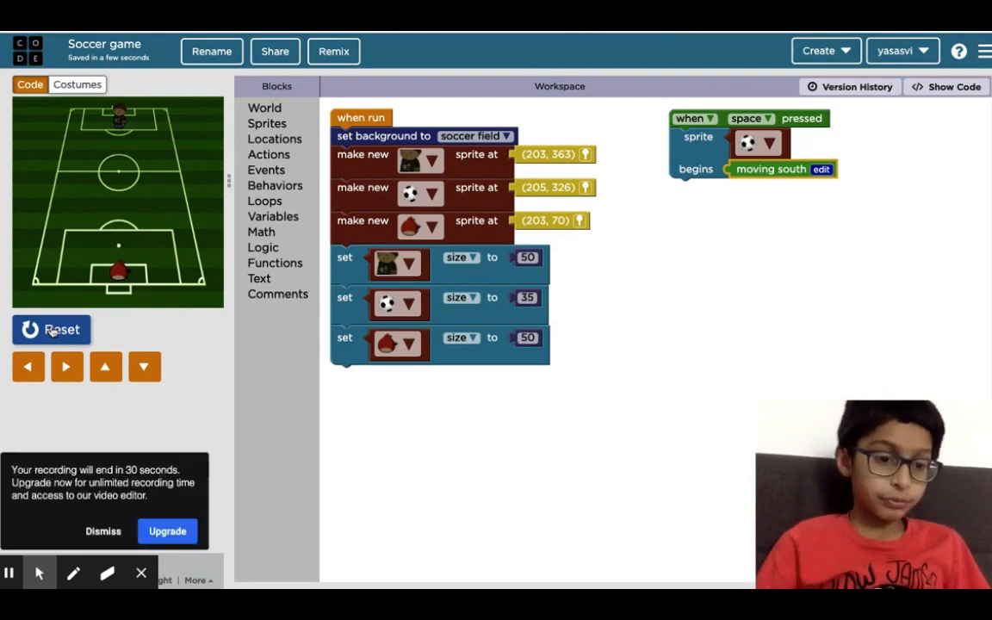
{"action": "left_click", "coordinate": [51, 329]}
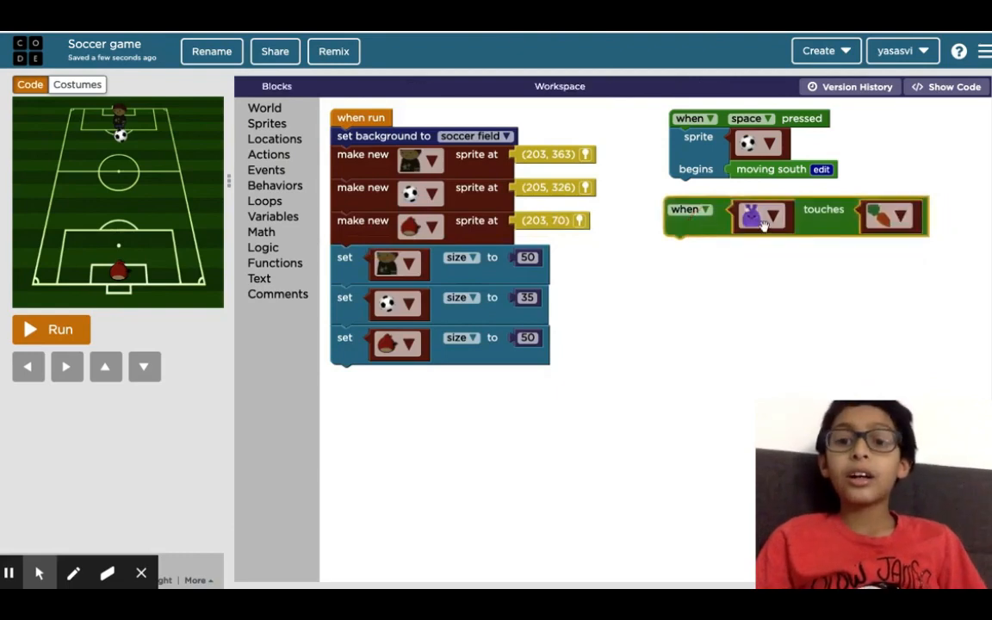
Set the touch event to ball touching goalkeeper, making the ball stop 'moving south'
{"action": "left_click", "coordinate": [761, 217]}
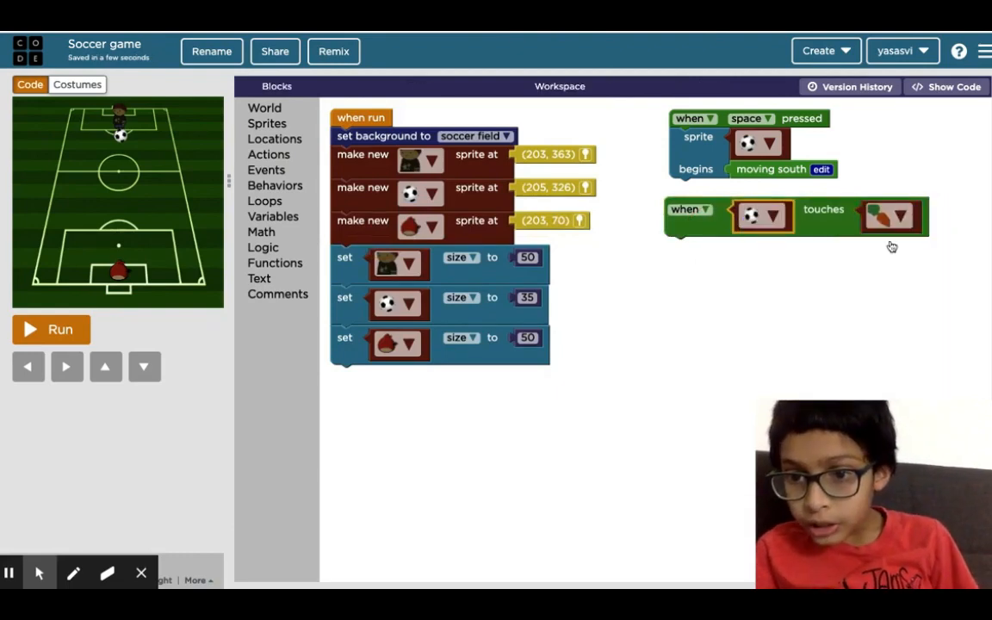
{"action": "left_click", "coordinate": [891, 216]}
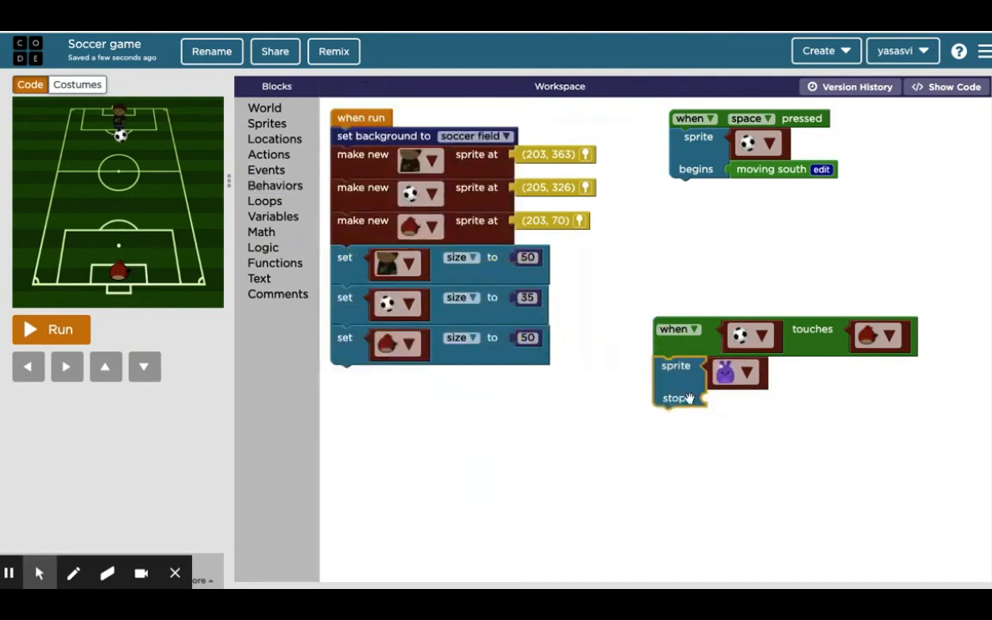
{"action": "left_click", "coordinate": [748, 371]}
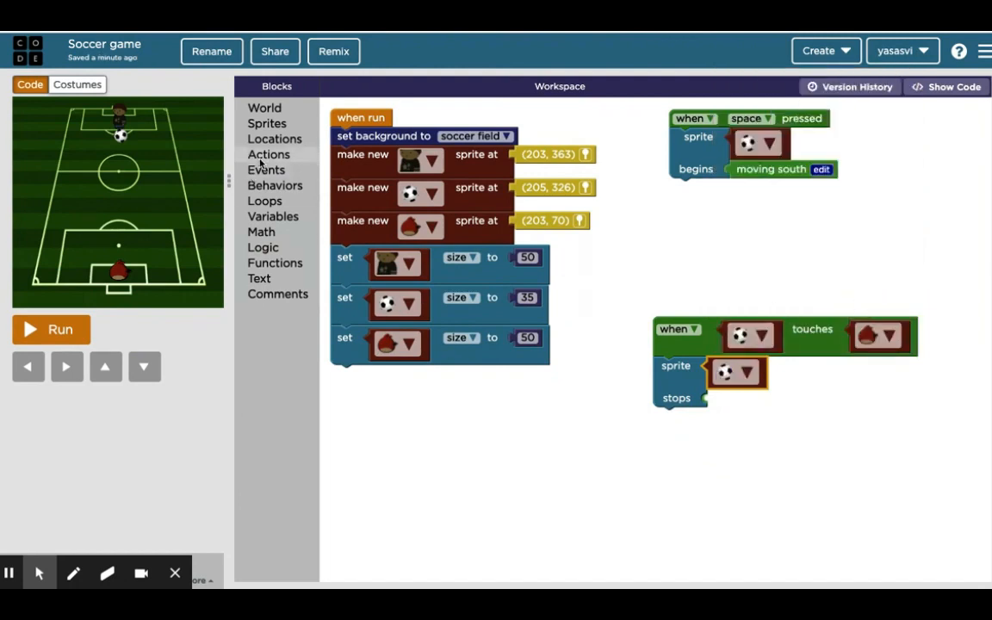
{"action": "mouse_move", "coordinate": [266, 170]}
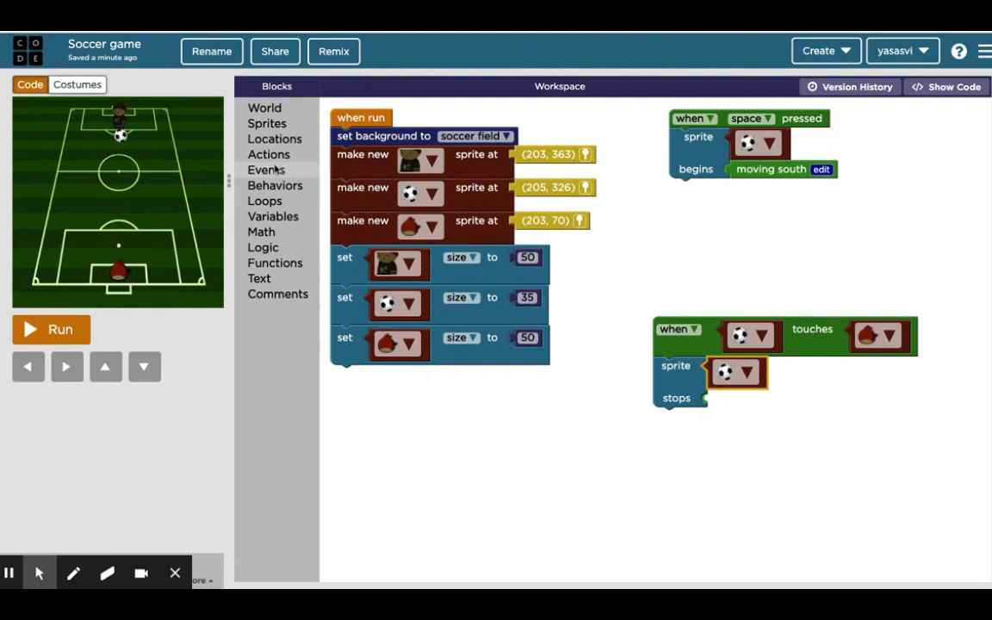
{"action": "left_click", "coordinate": [265, 170]}
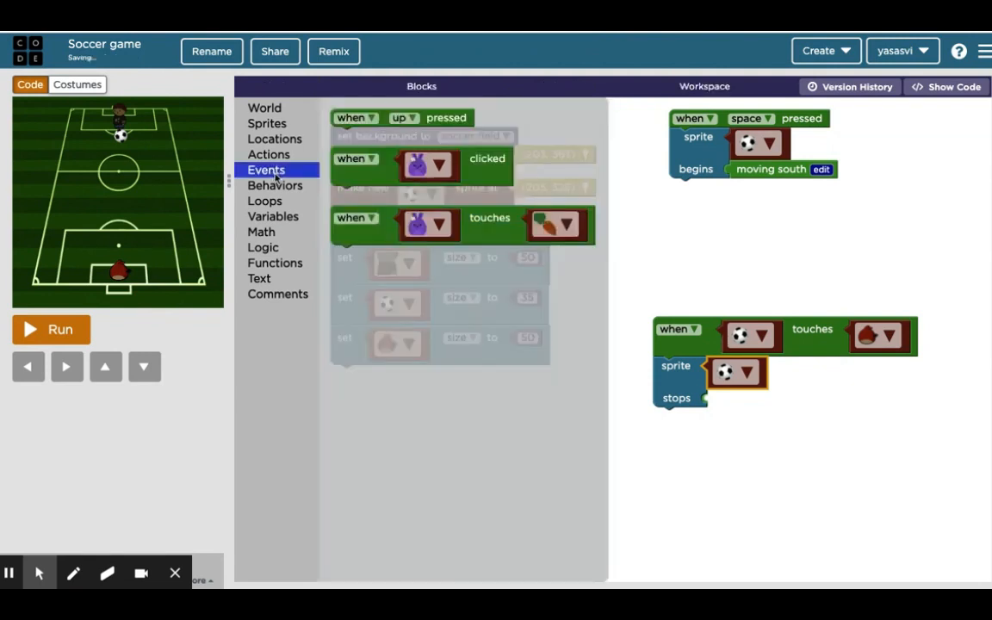
{"action": "left_click", "coordinate": [275, 185]}
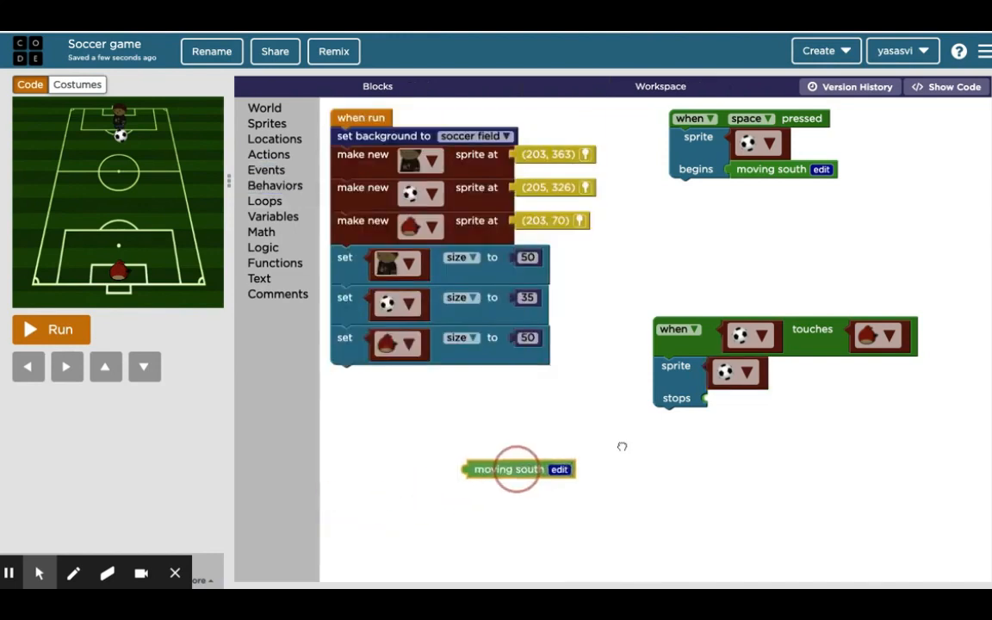
{"action": "left_click_drag", "start_coordinate": [517, 469], "coordinate": [758, 398]}
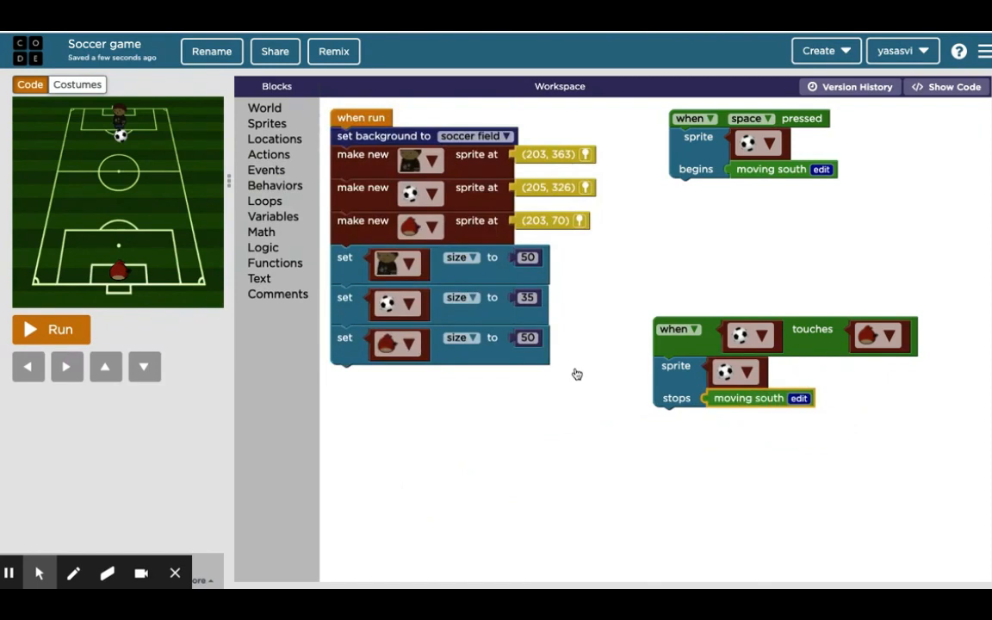
{"action": "mouse_move", "coordinate": [643, 252]}
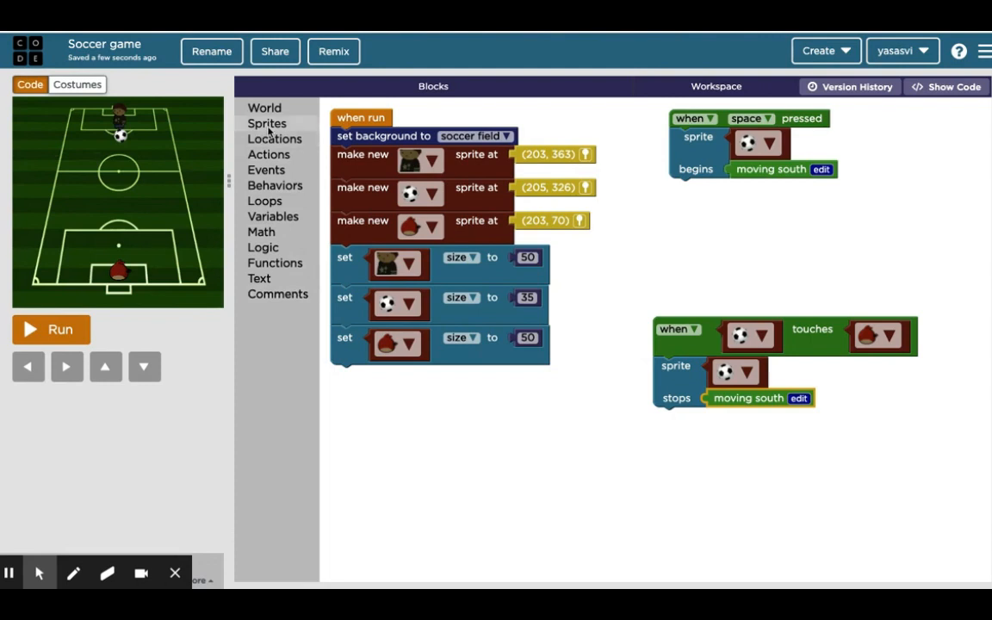
Add another 'sprite begins' block under the space event, targeting the goalkeeper
{"action": "left_click", "coordinate": [274, 186]}
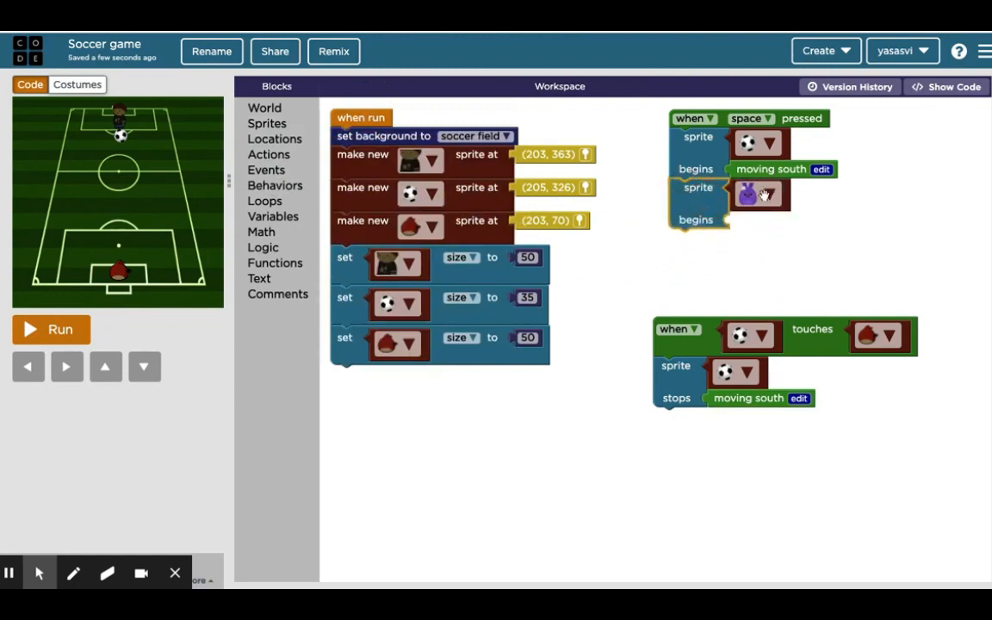
{"action": "left_click", "coordinate": [773, 194]}
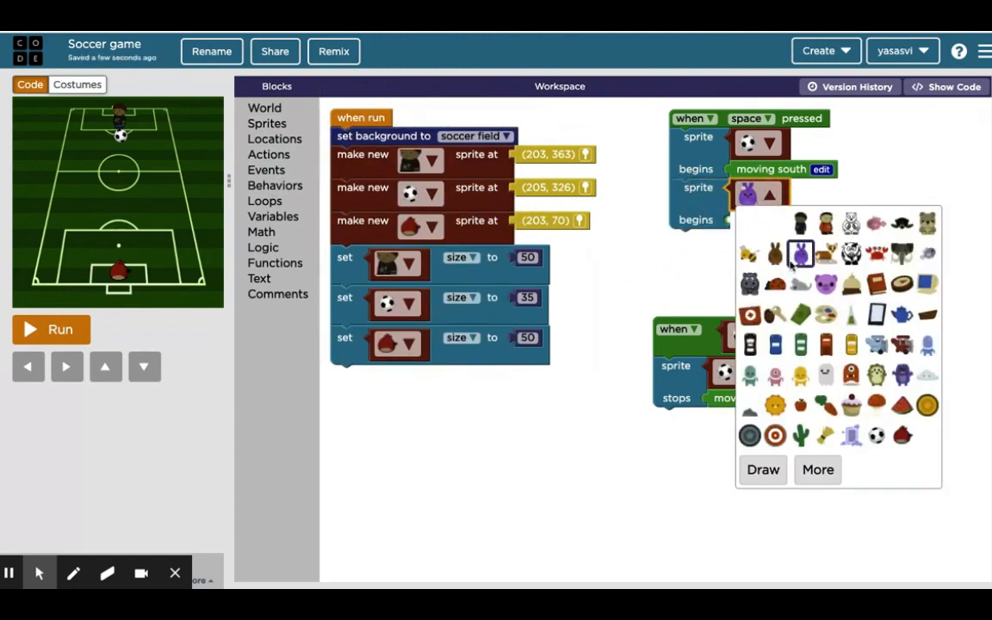
{"action": "left_click", "coordinate": [901, 434]}
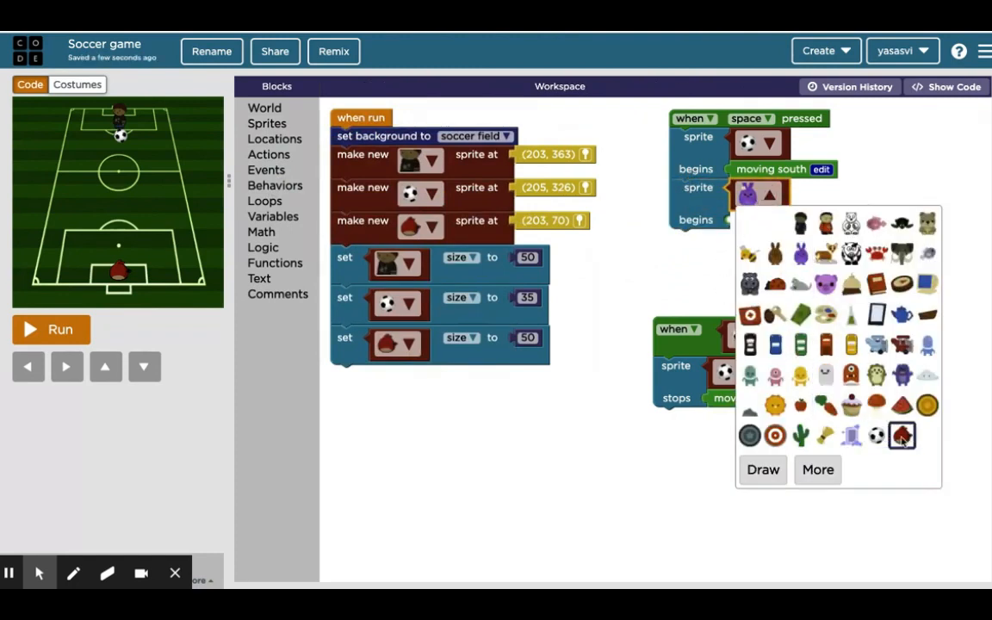
{"action": "left_click", "coordinate": [902, 435]}
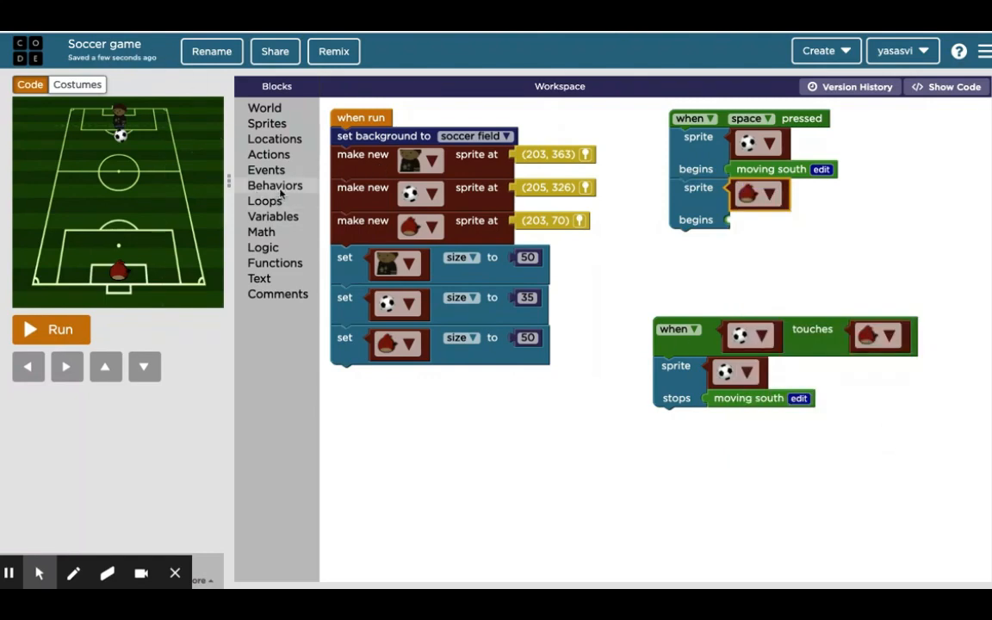
{"action": "left_click", "coordinate": [275, 186]}
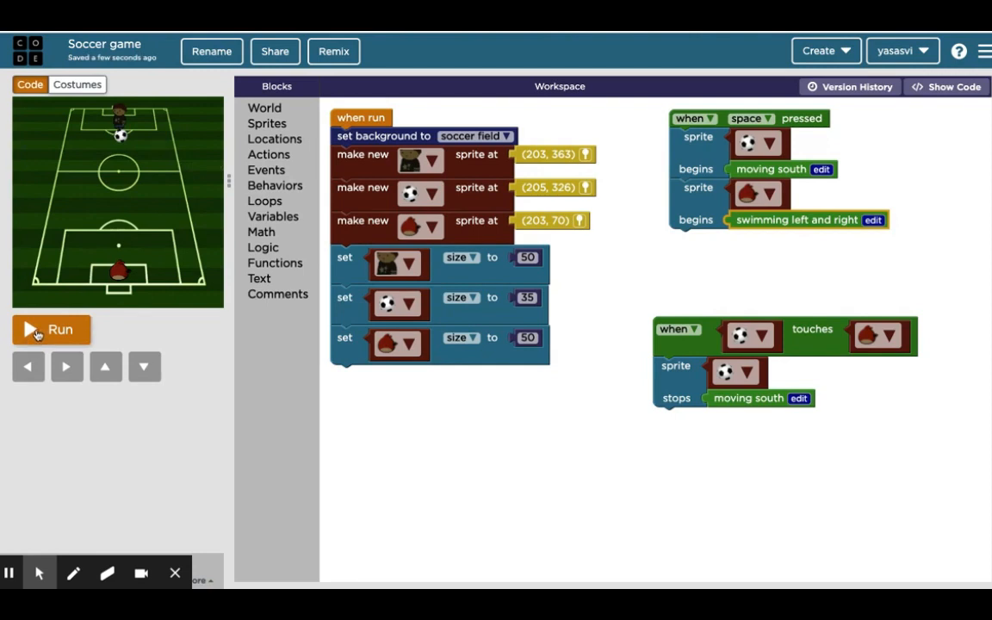
{"action": "left_click", "coordinate": [51, 330]}
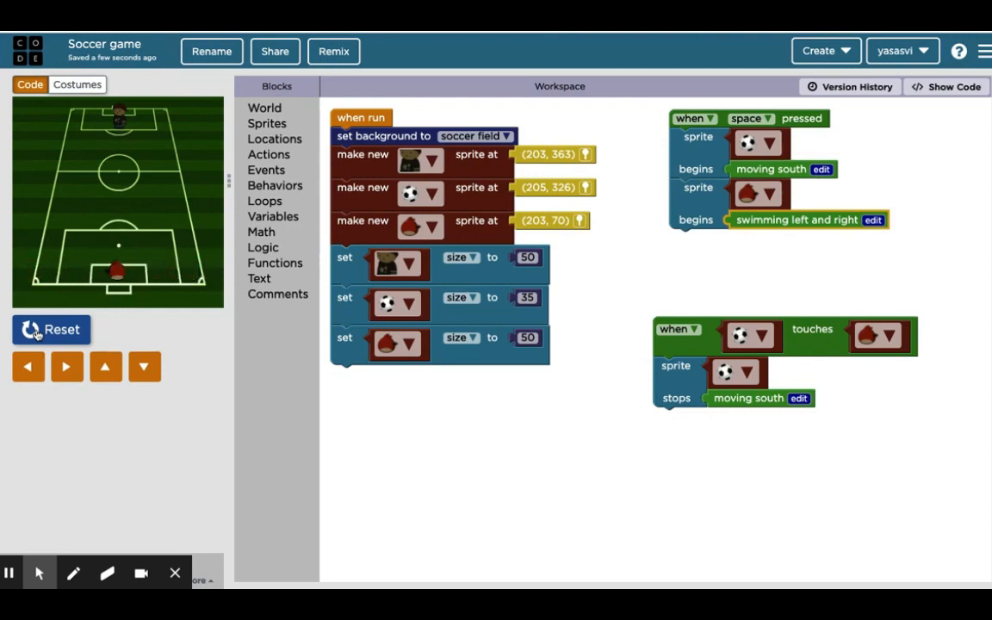
{"action": "left_click", "coordinate": [51, 329]}
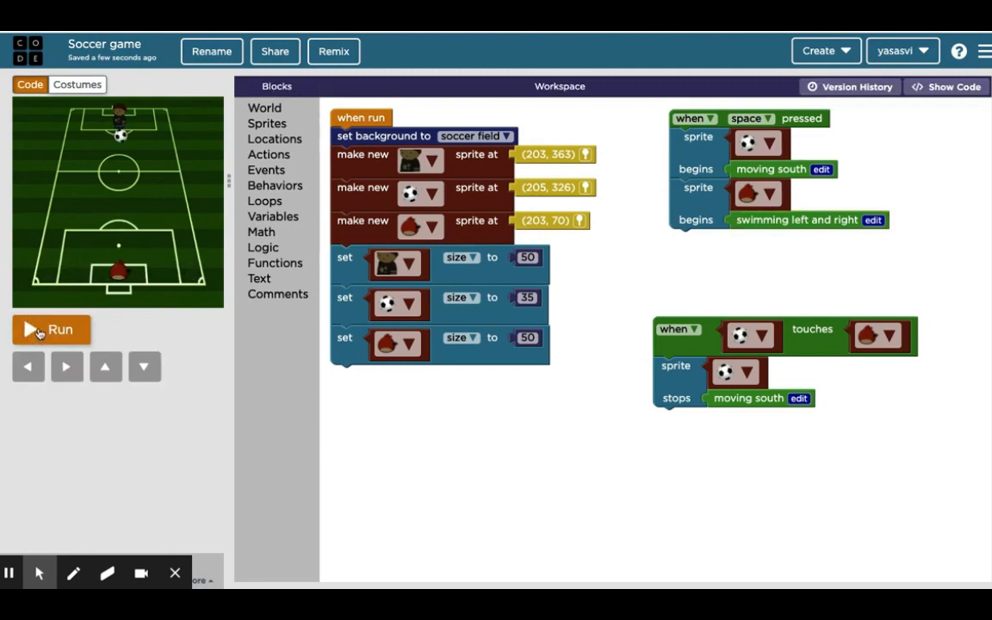